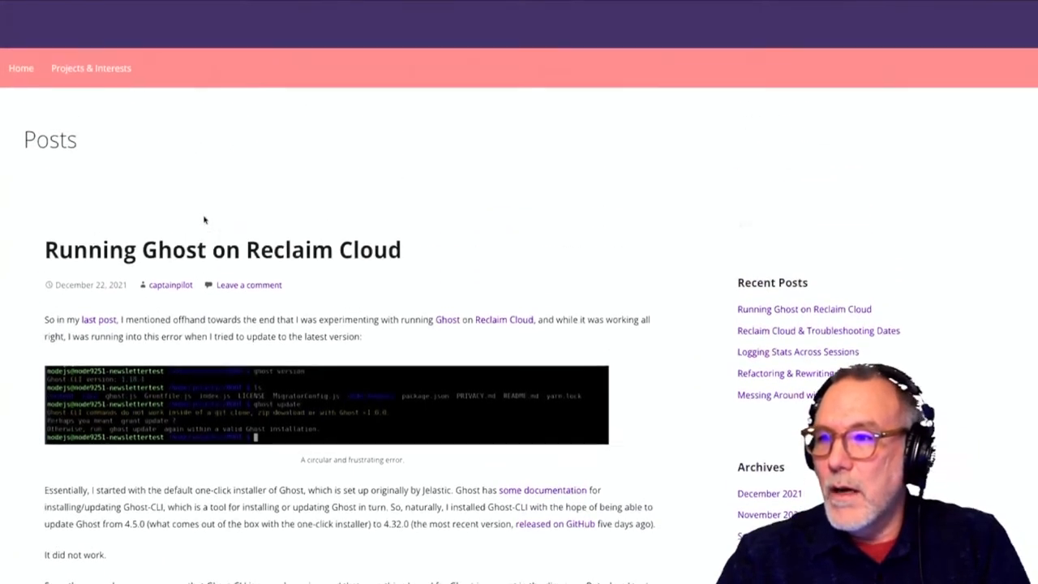
# Scroll down through the Running Ghost on Reclaim Cloud blog post
pyautogui.scroll(-3)
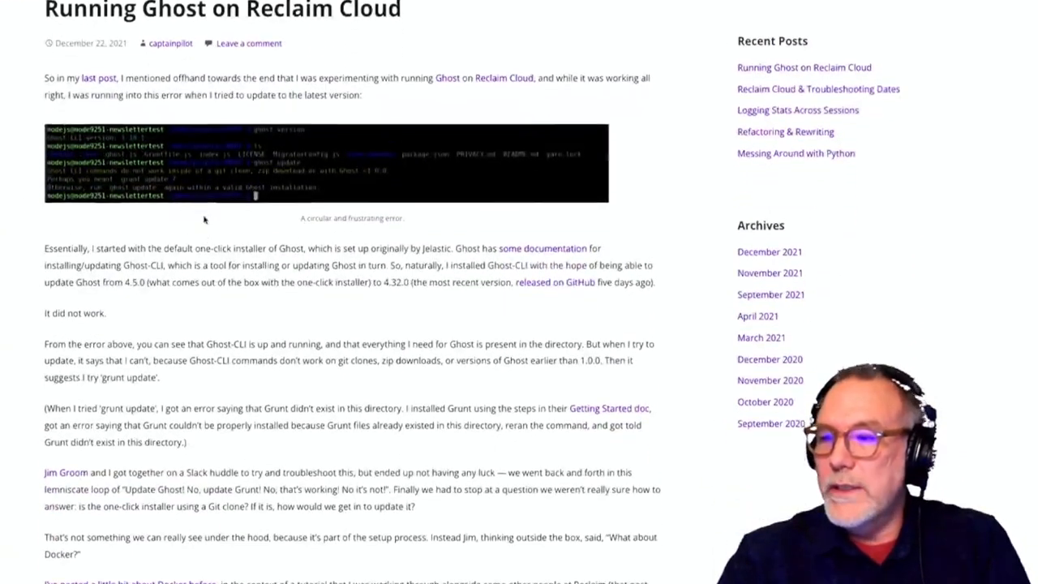
pyautogui.scroll(-3)
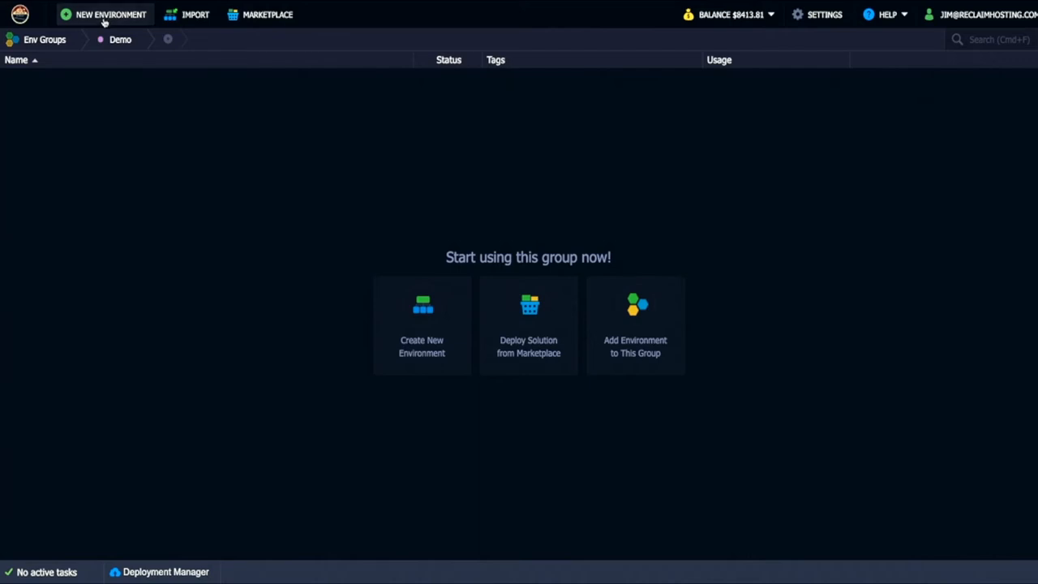
# Begin a new Docker environment and search Docker Hub for the ghost image
pyautogui.click(110, 13)
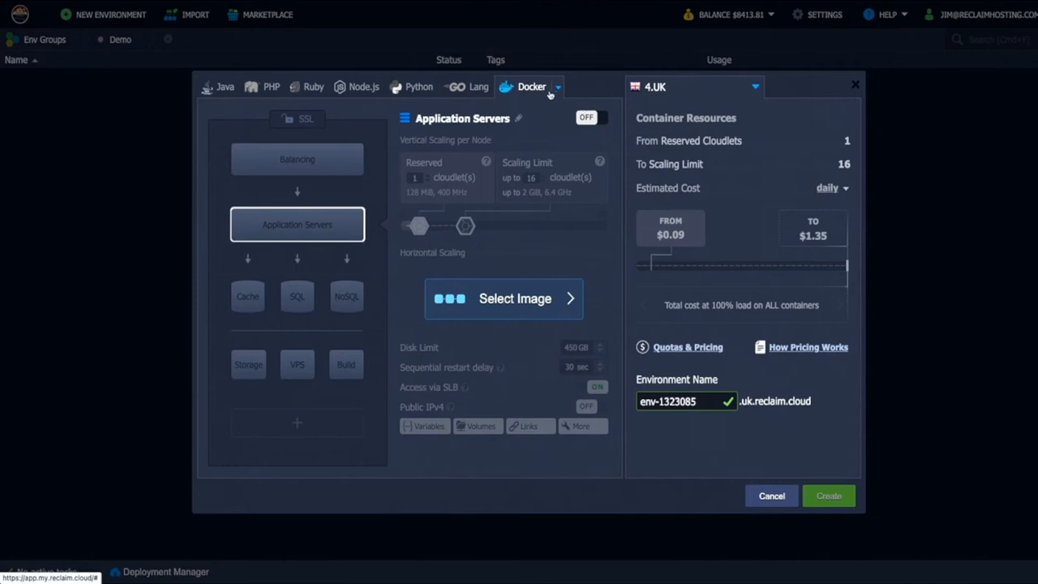
pyautogui.click(556, 88)
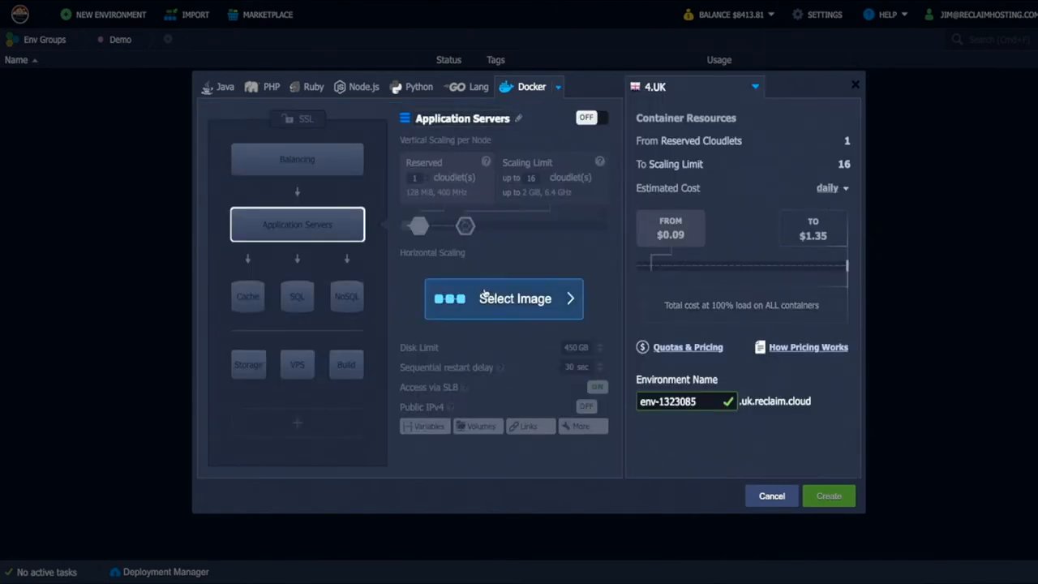
pyautogui.click(503, 299)
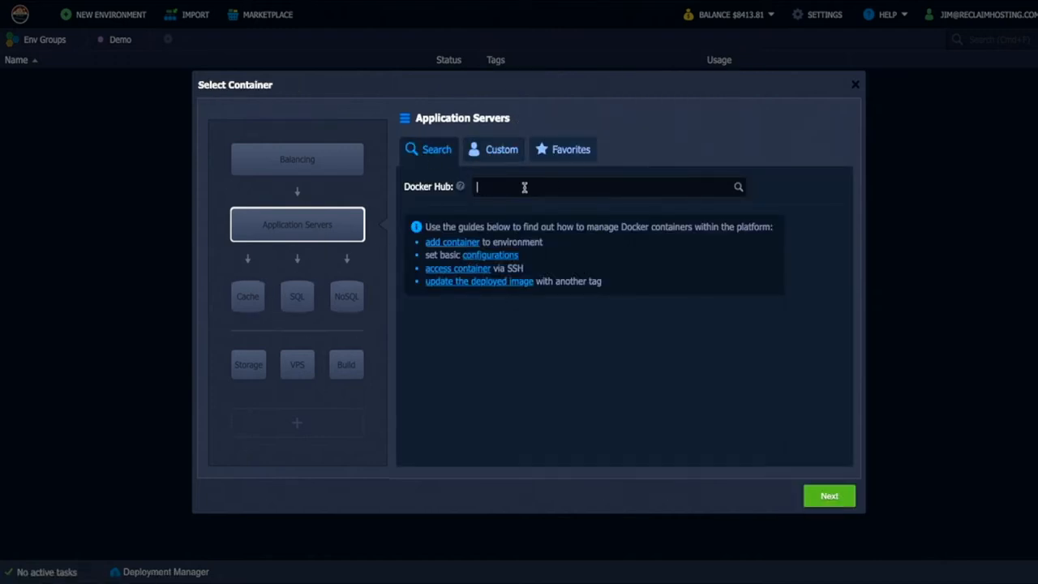
pyautogui.write('Ghost')
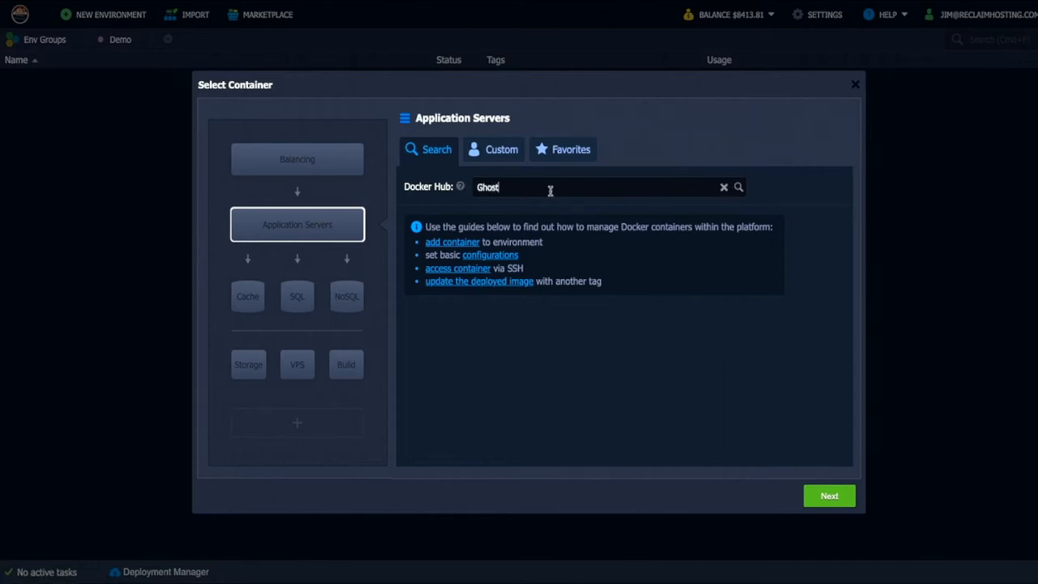
pyautogui.click(738, 187)
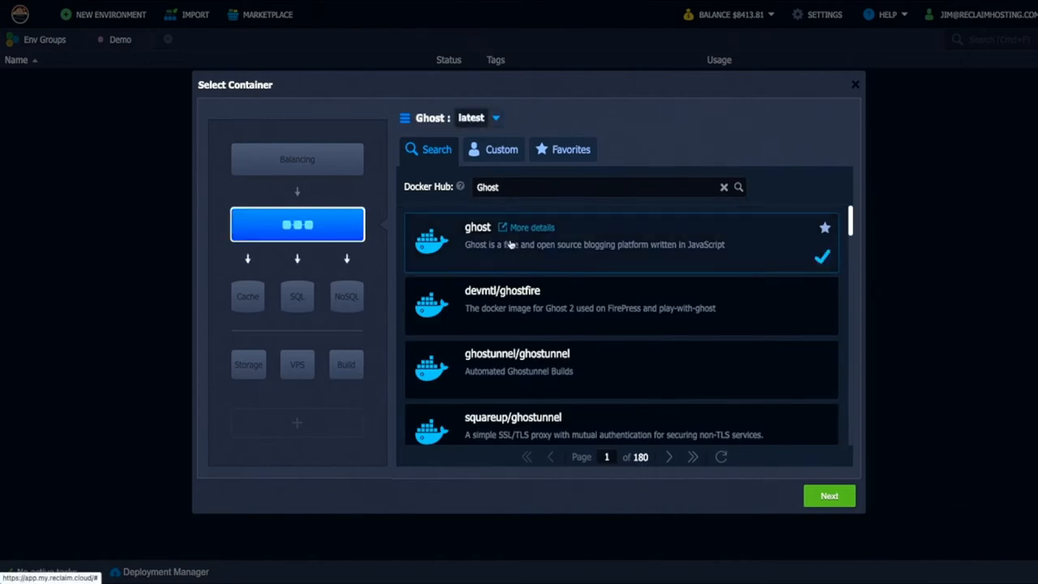
pyautogui.moveTo(776, 316)
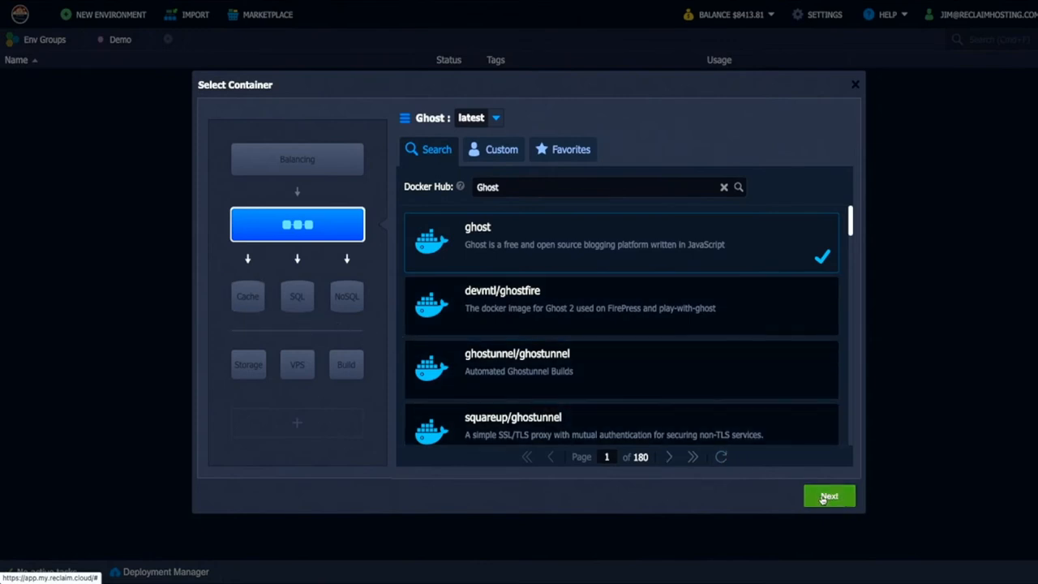
# Apply the ghost image, leaving the application server's public IPv4 address off
pyautogui.click(829, 497)
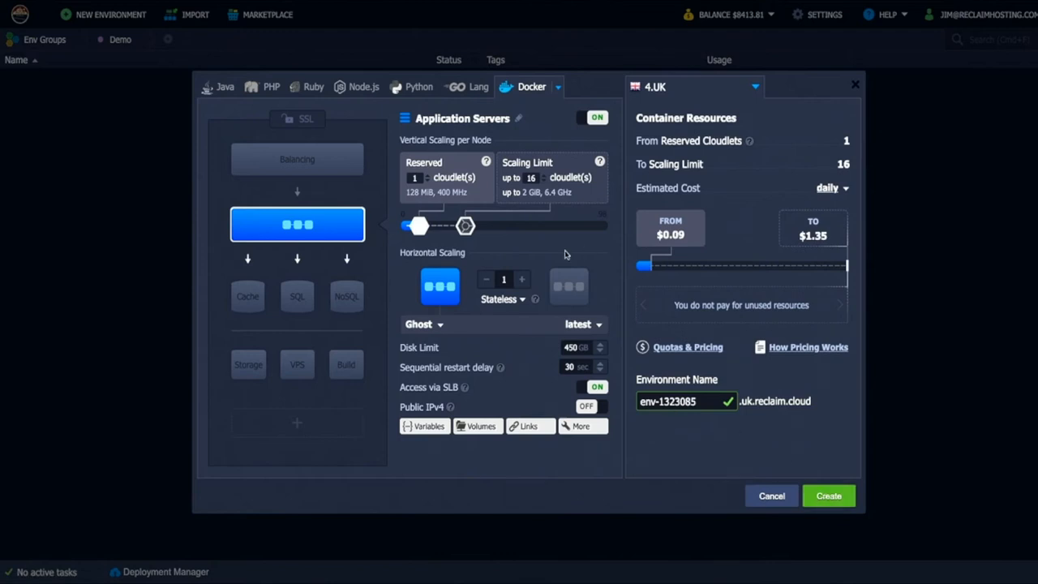
pyautogui.moveTo(535, 326)
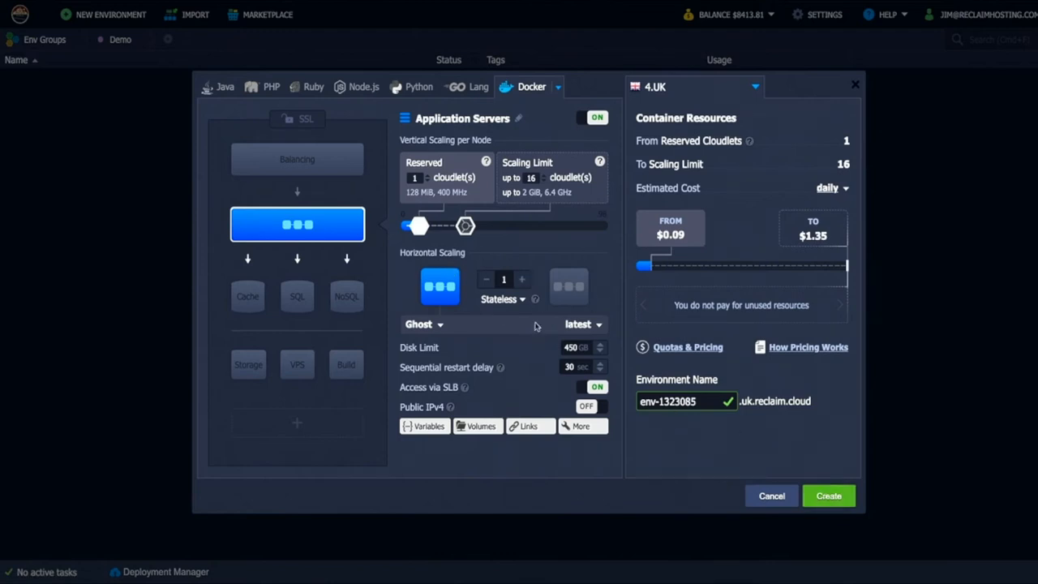
pyautogui.moveTo(550, 406)
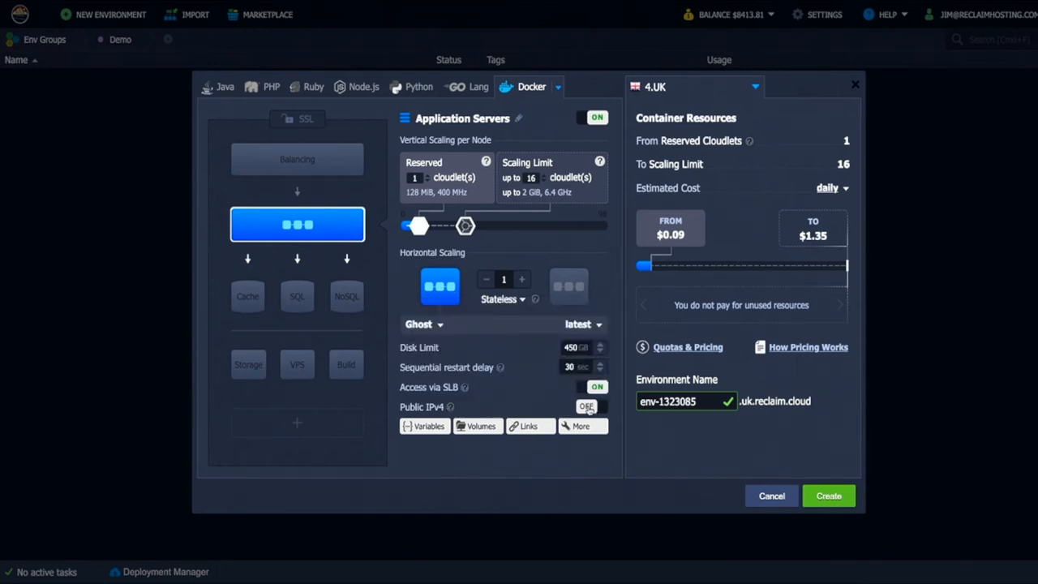
pyautogui.click(588, 406)
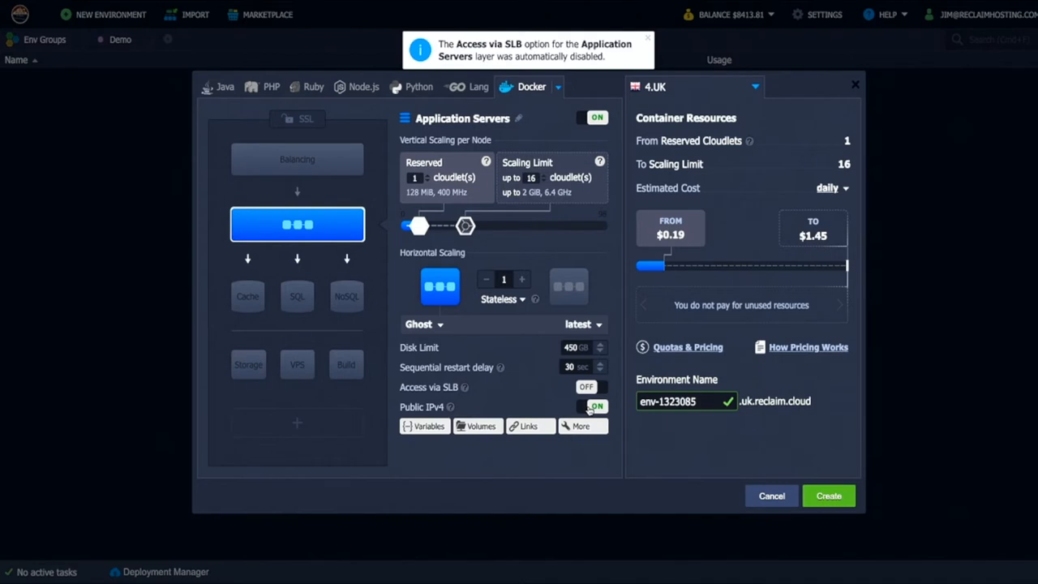
pyautogui.click(586, 406)
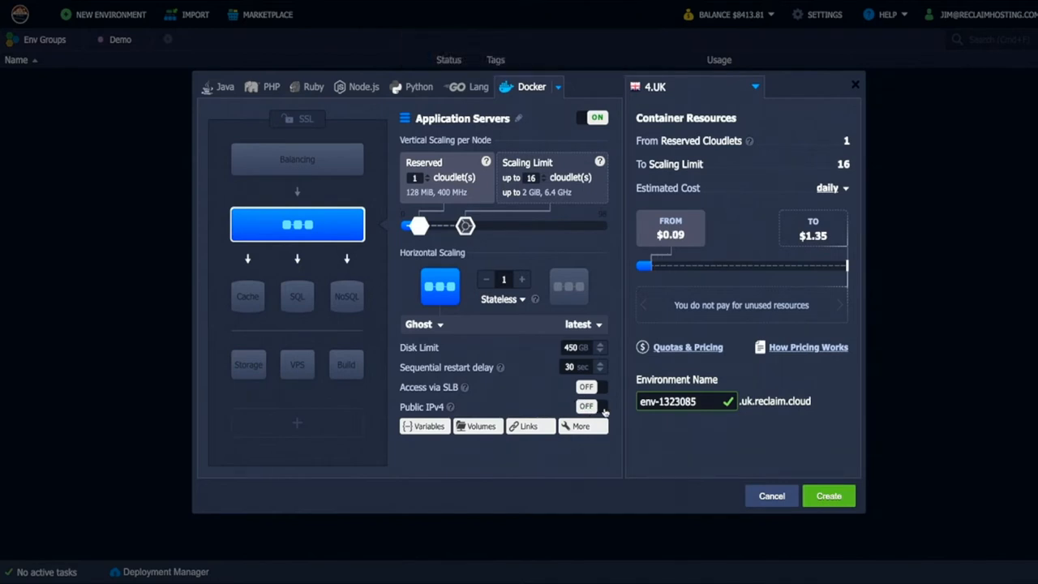
pyautogui.moveTo(457, 250)
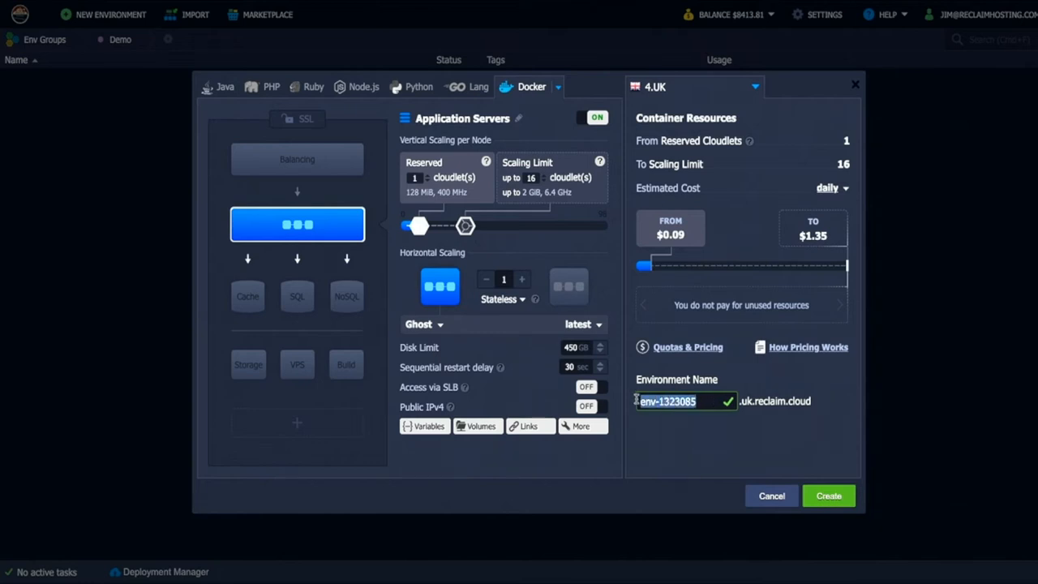
# Name the environment ghostcontainer and keep the 4.UK hosting region
pyautogui.write('ghostcontainer')
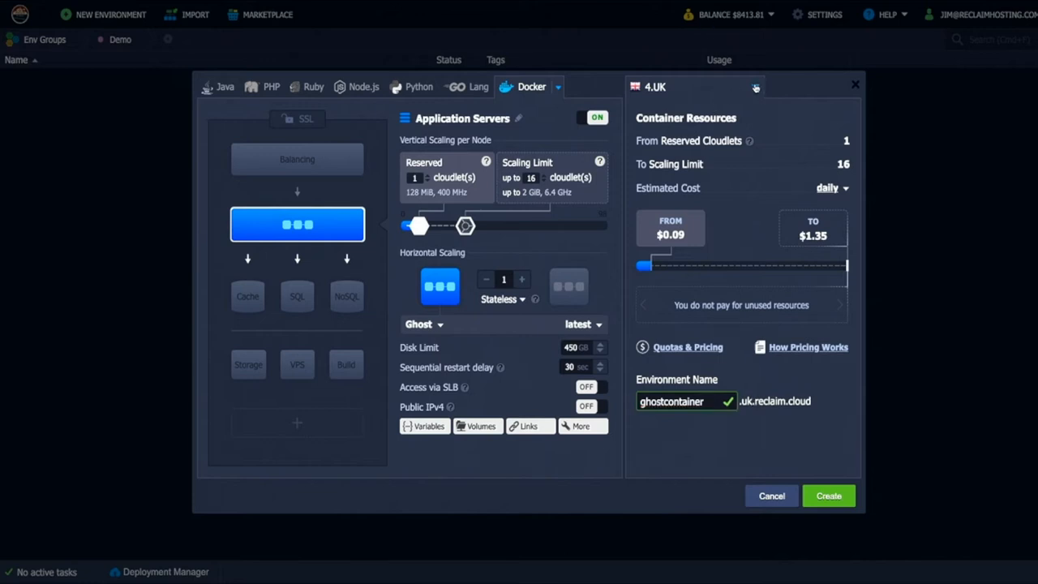
pyautogui.click(695, 87)
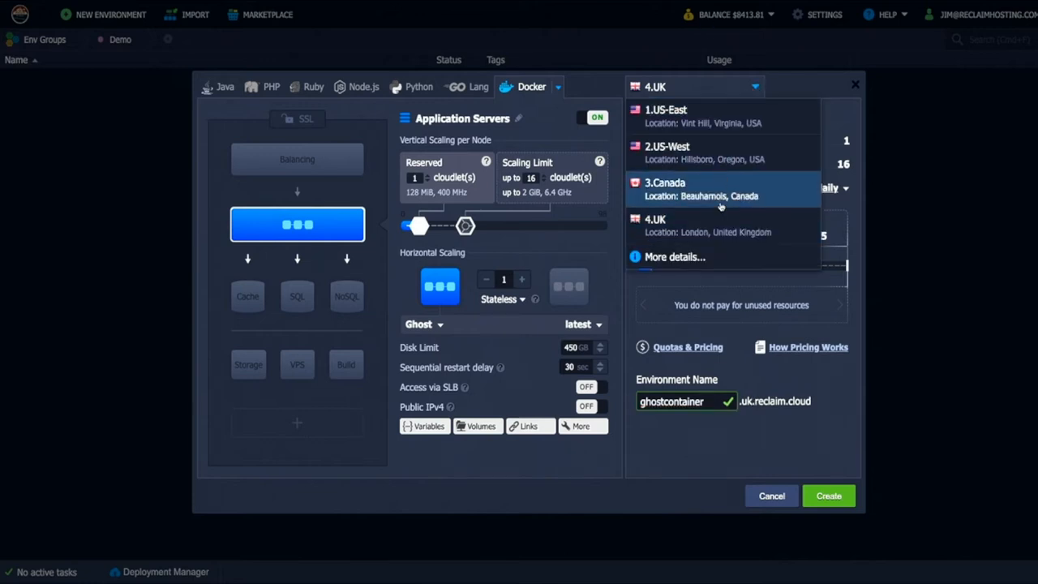
pyautogui.click(655, 219)
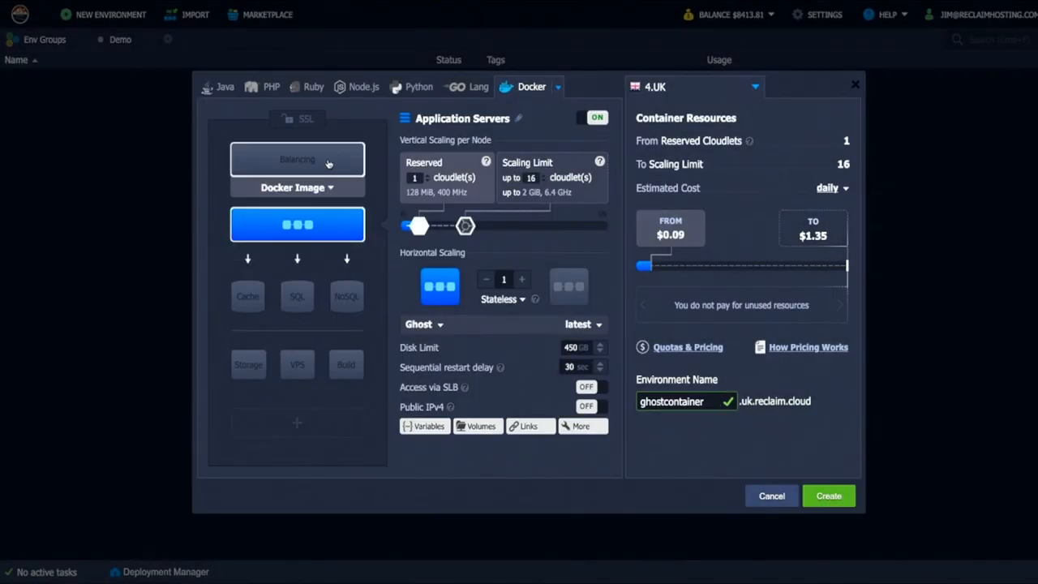
pyautogui.moveTo(485, 336)
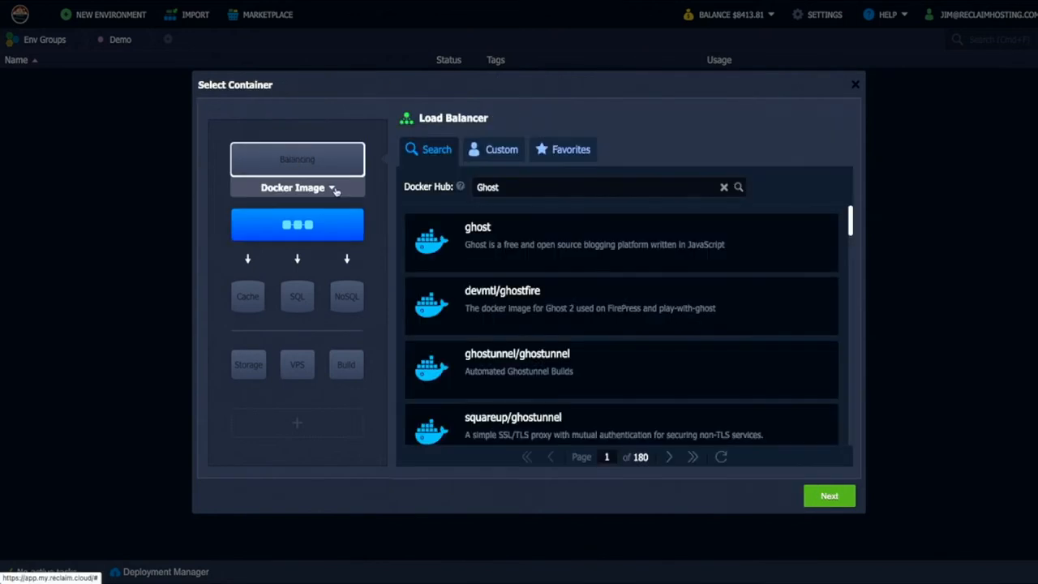
# Add an NGINX 1.20.2 load balancer with its own public IPv4 enabled
pyautogui.click(298, 188)
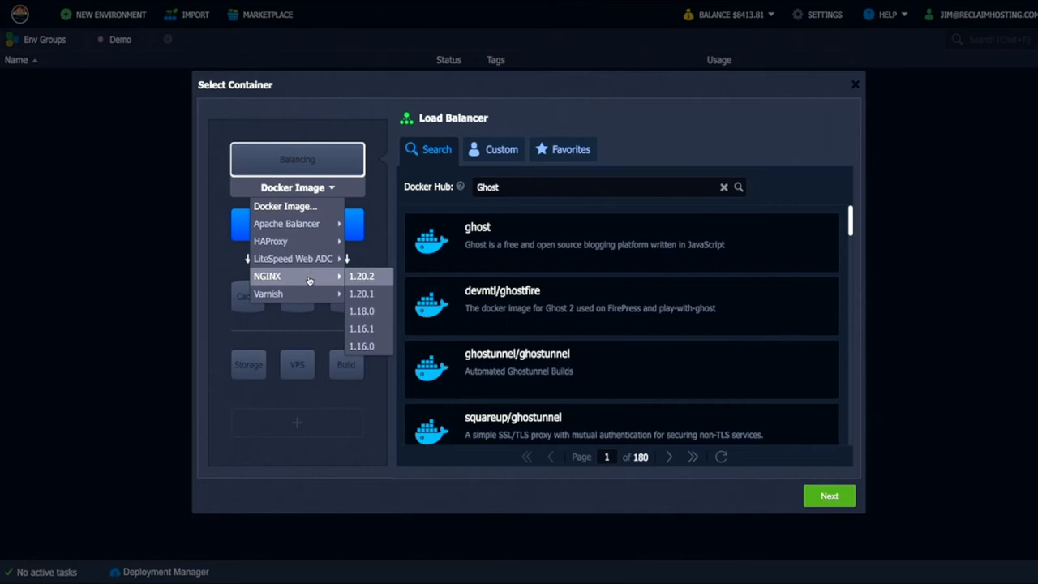
pyautogui.moveTo(363, 283)
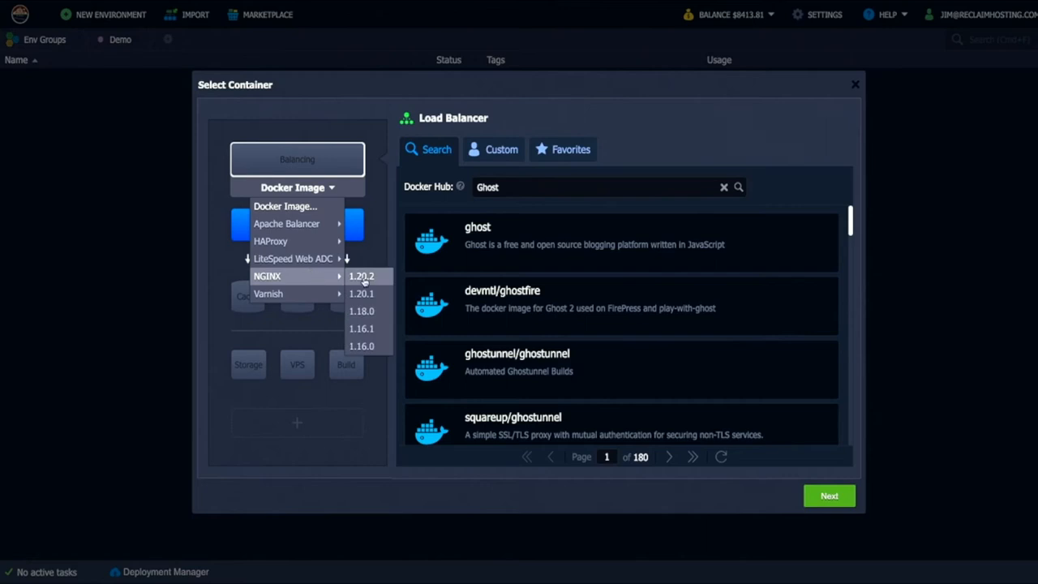
pyautogui.click(360, 276)
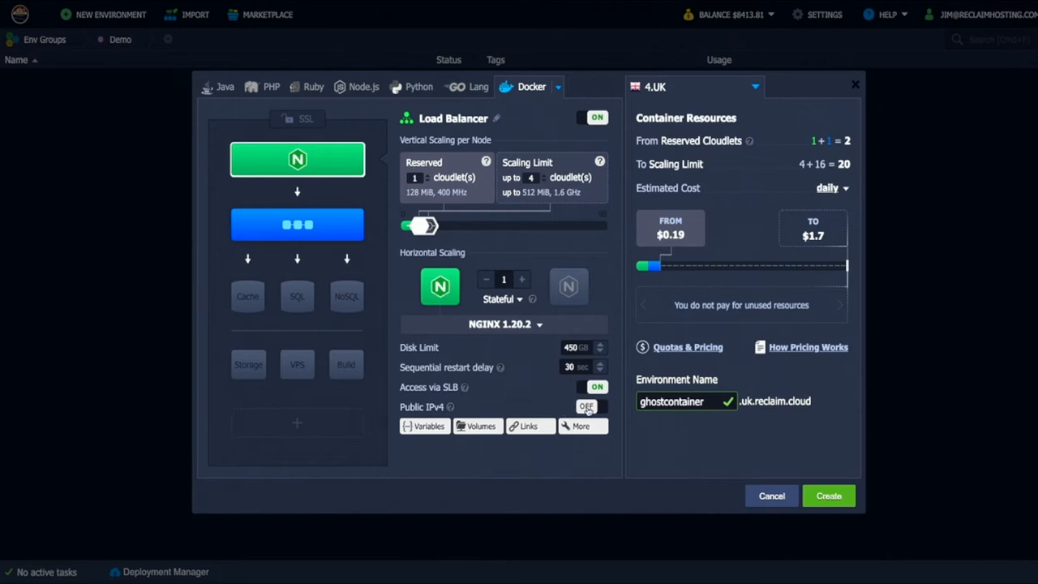
pyautogui.click(591, 405)
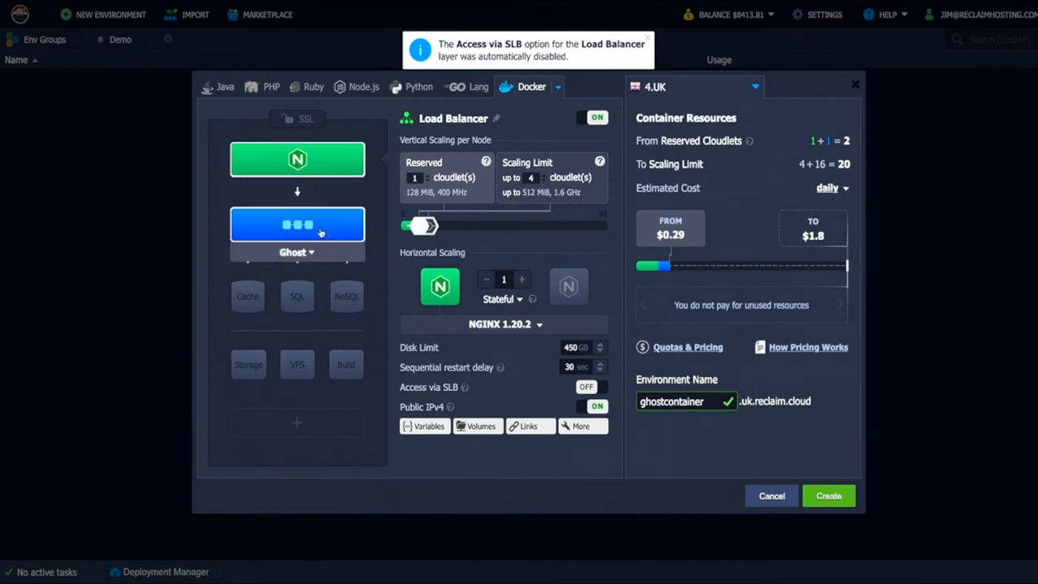
pyautogui.click(297, 224)
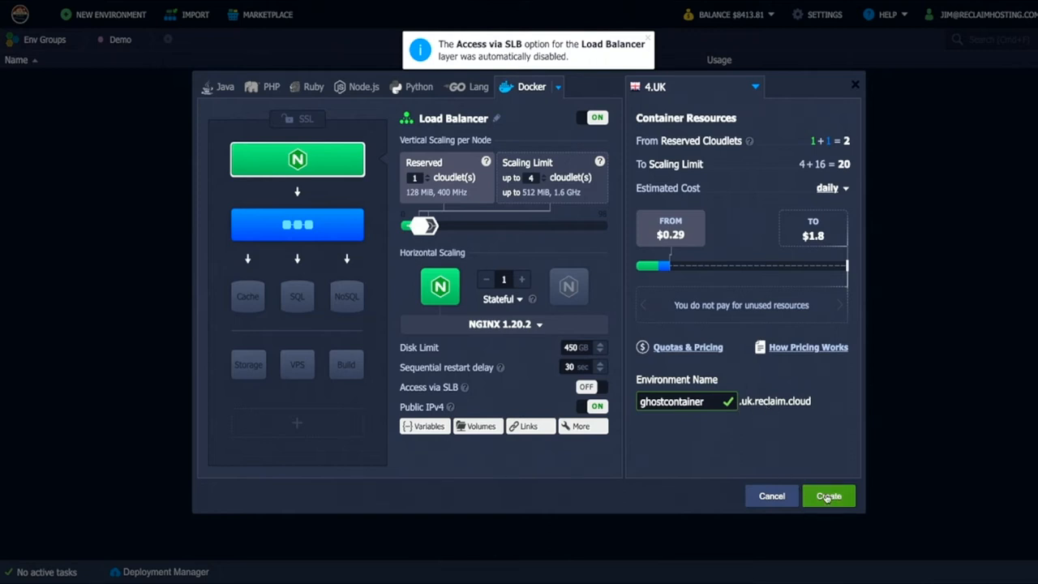
# Create the ghostcontainer environment and wait while it deploys
pyautogui.click(828, 497)
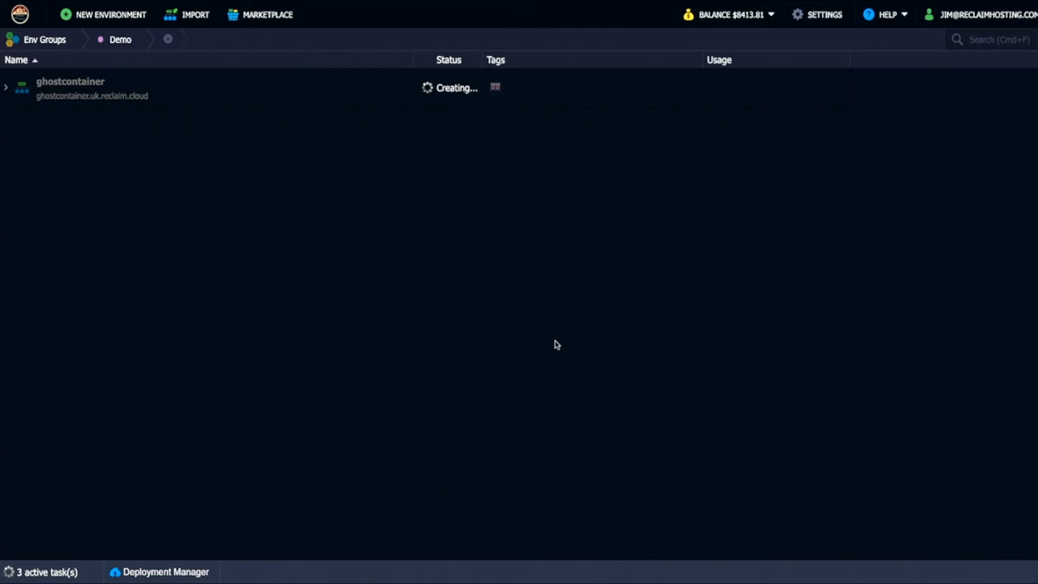
pyautogui.moveTo(545, 341)
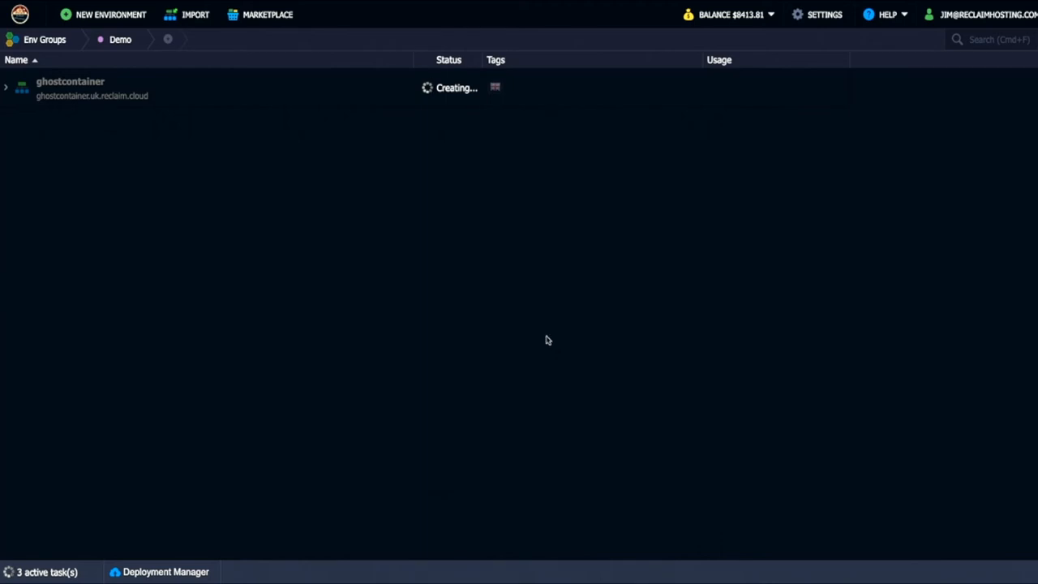
pyautogui.moveTo(214, 162)
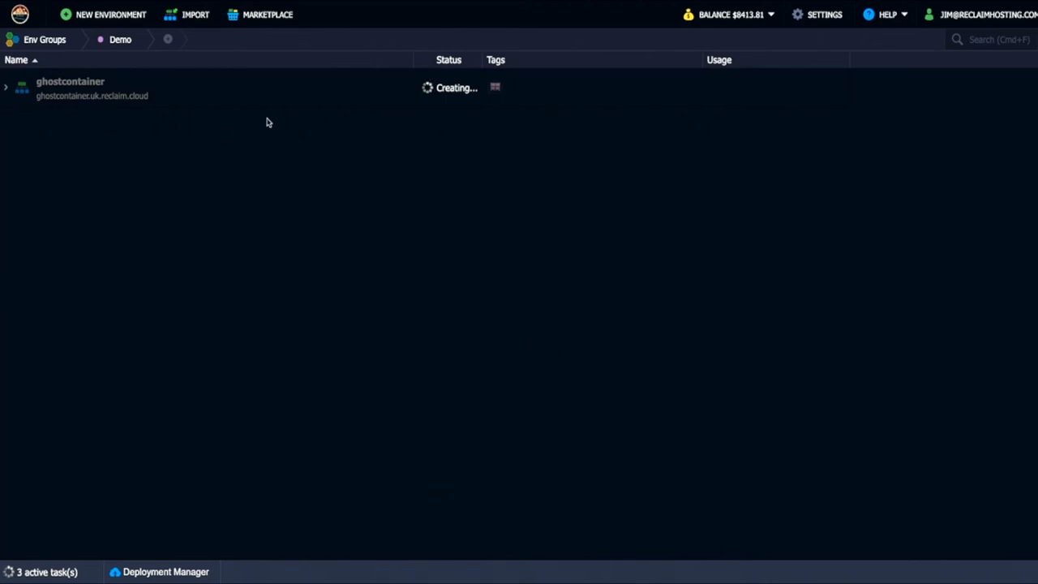
pyautogui.moveTo(314, 107)
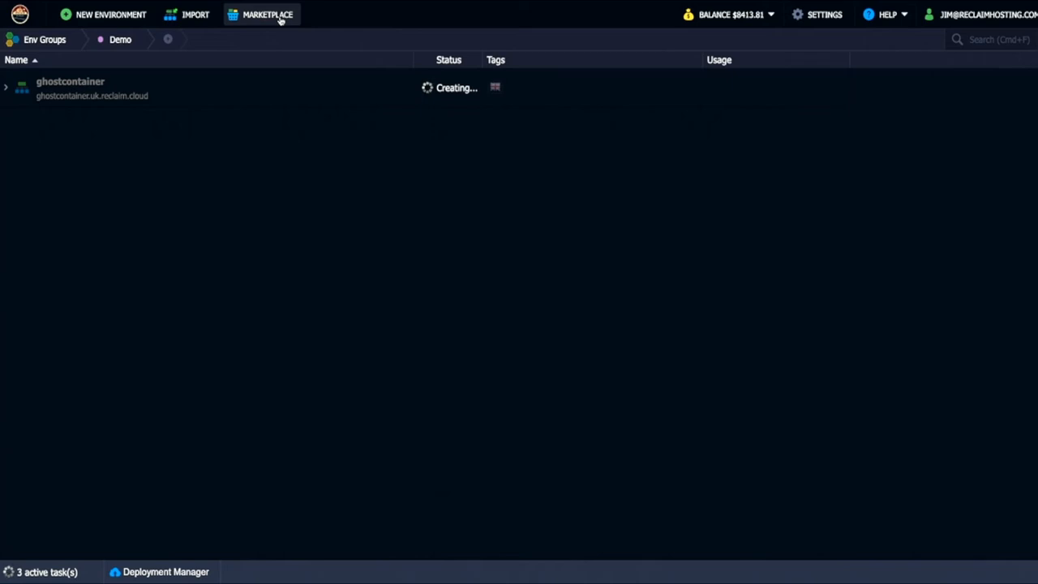
pyautogui.moveTo(260, 25)
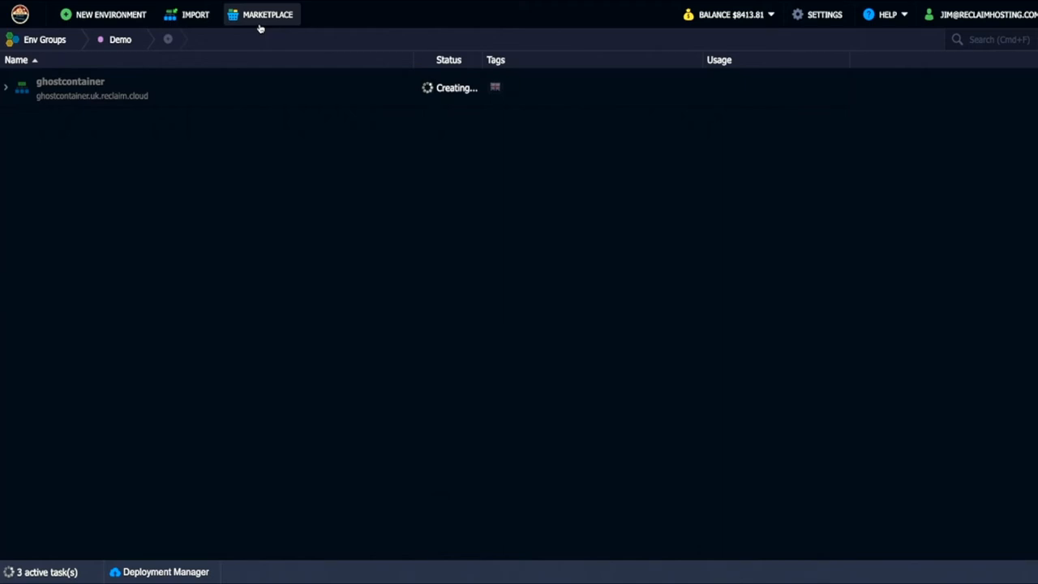
pyautogui.moveTo(253, 104)
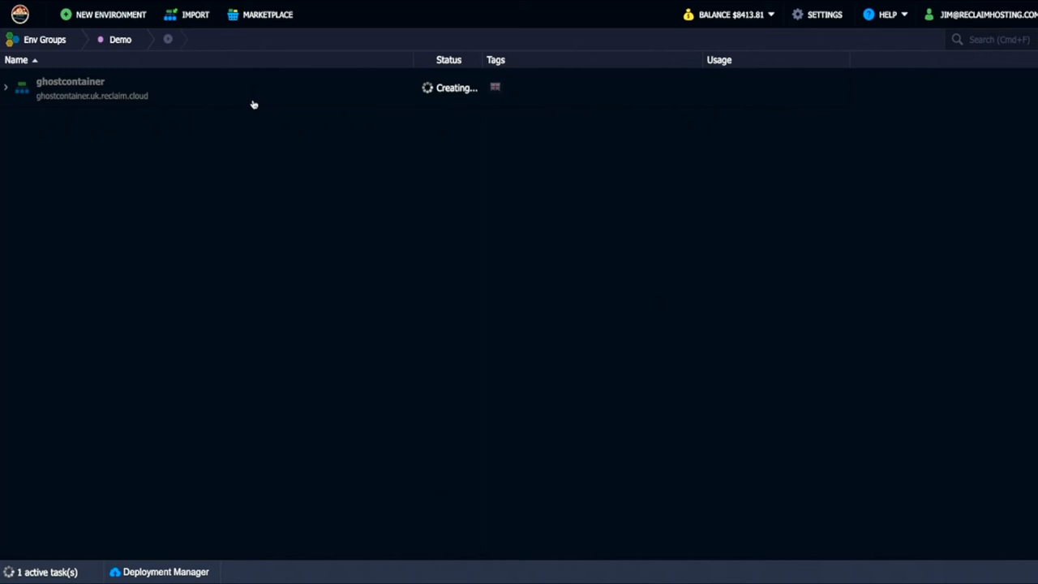
pyautogui.moveTo(227, 101)
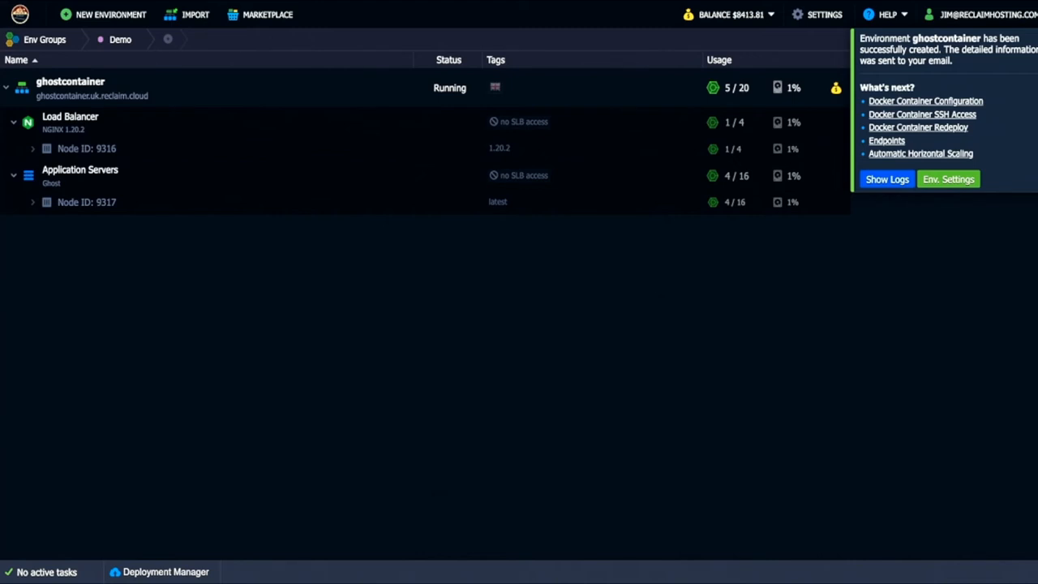
pyautogui.moveTo(868, 201)
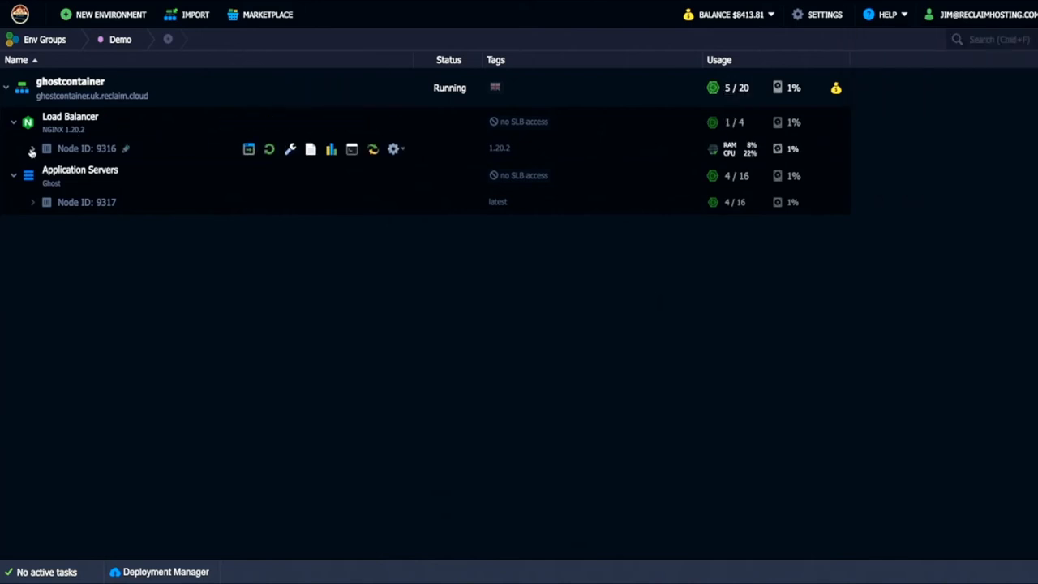
# Expand the node details and copy the load balancer's public IP 51.195.162.215
pyautogui.click(32, 150)
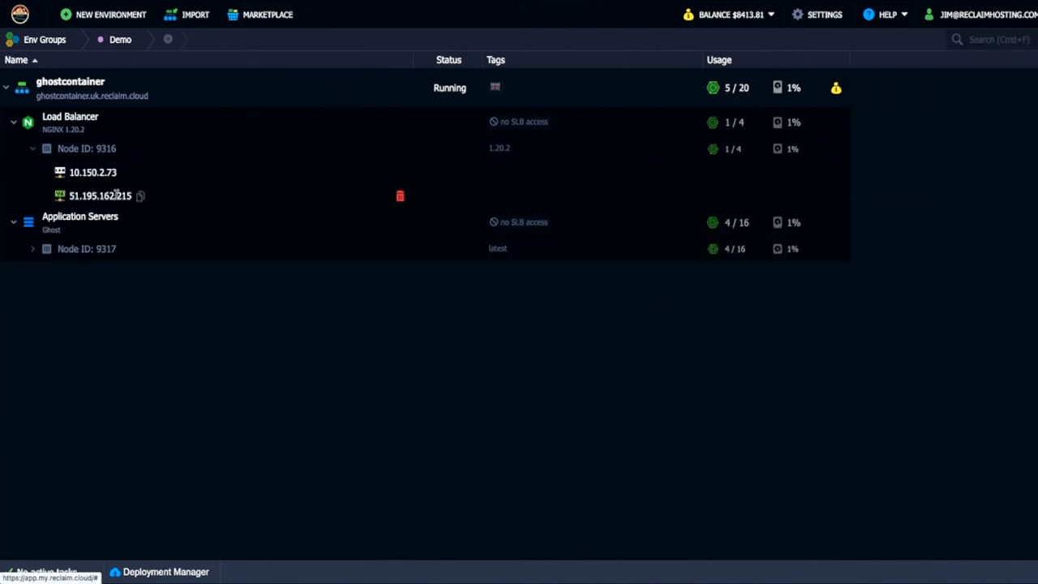
pyautogui.moveTo(80, 221)
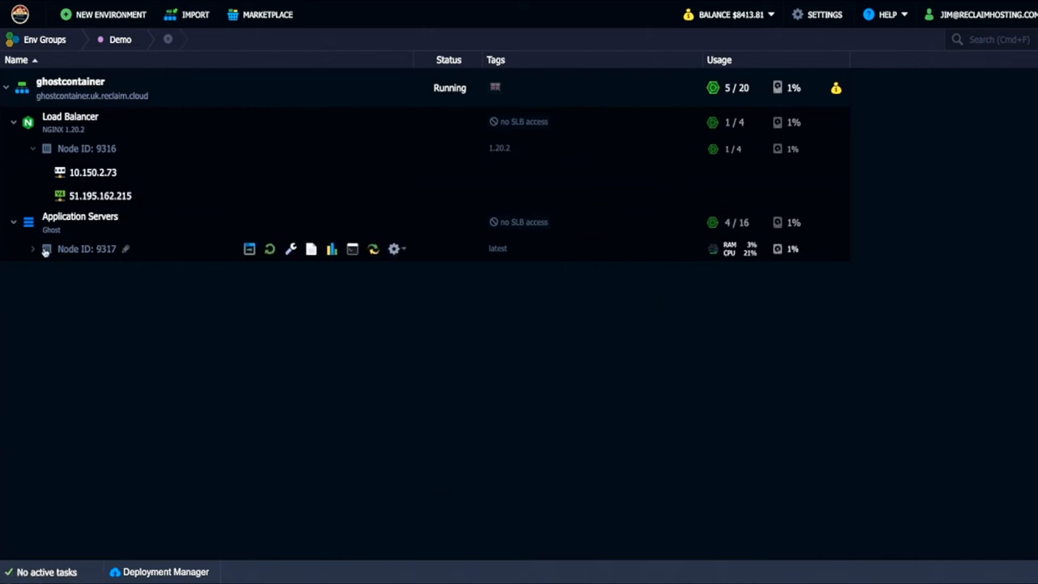
pyautogui.click(32, 250)
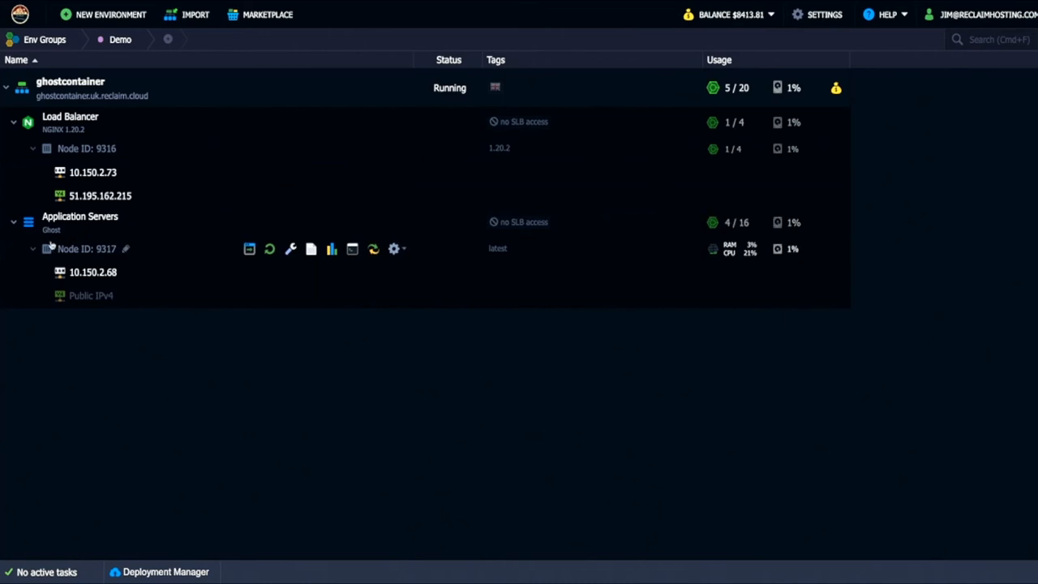
pyautogui.click(32, 250)
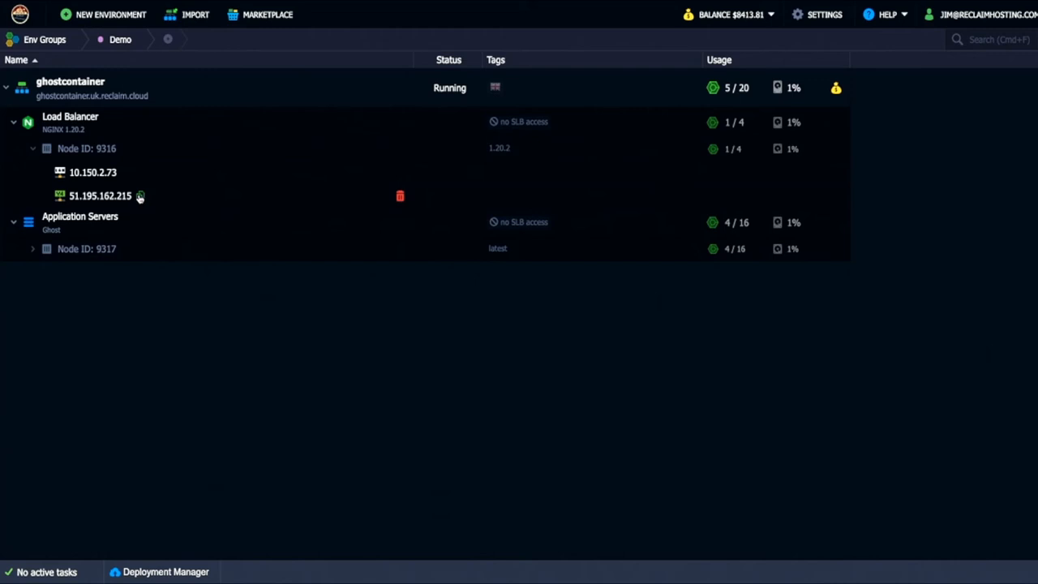
pyautogui.click(139, 195)
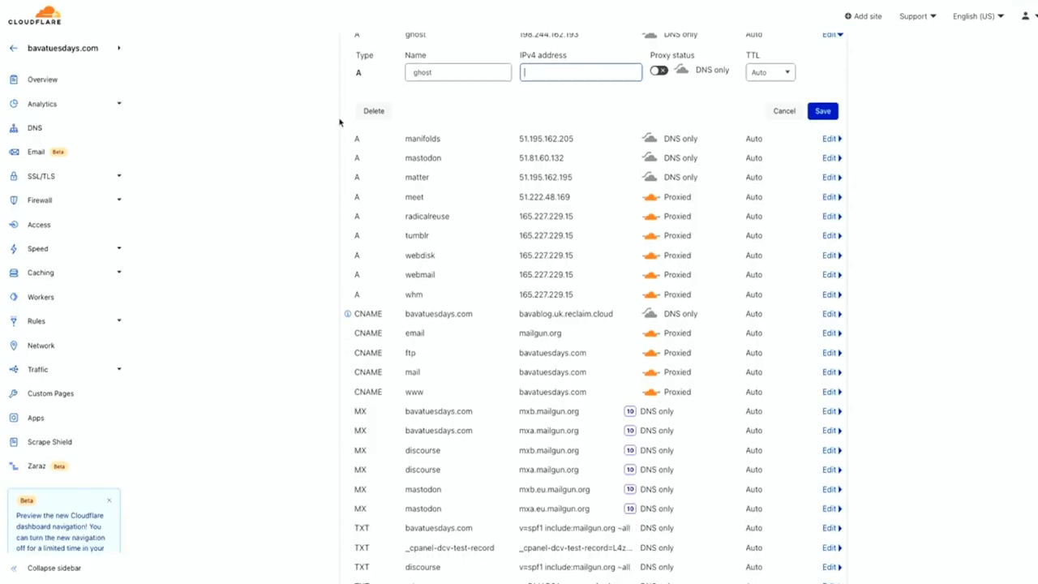
# Set the ghost A record's IPv4 address to 51.195.162.215 and save it
pyautogui.click(581, 71)
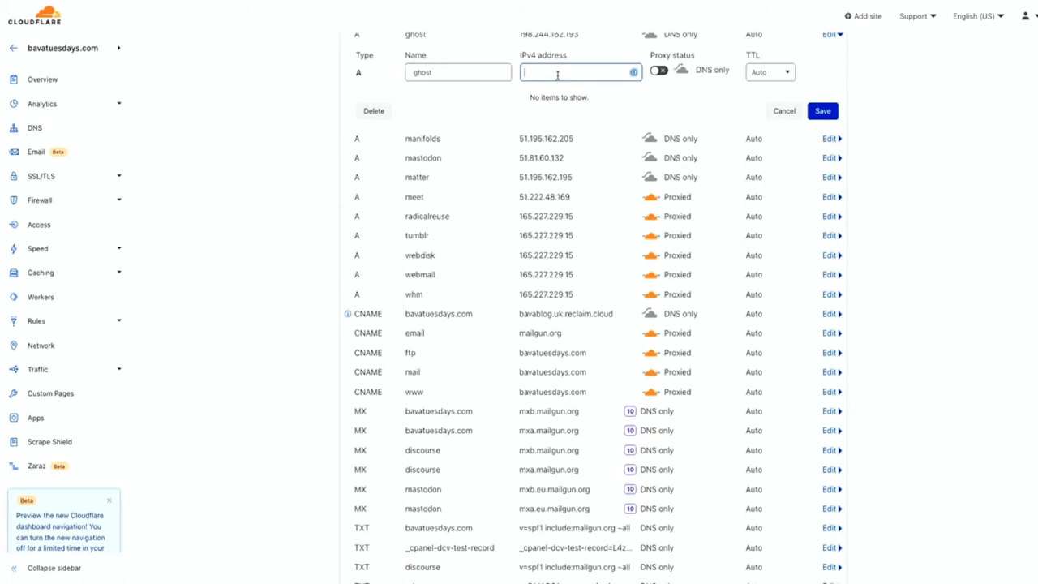
pyautogui.write('51.195.162.215')
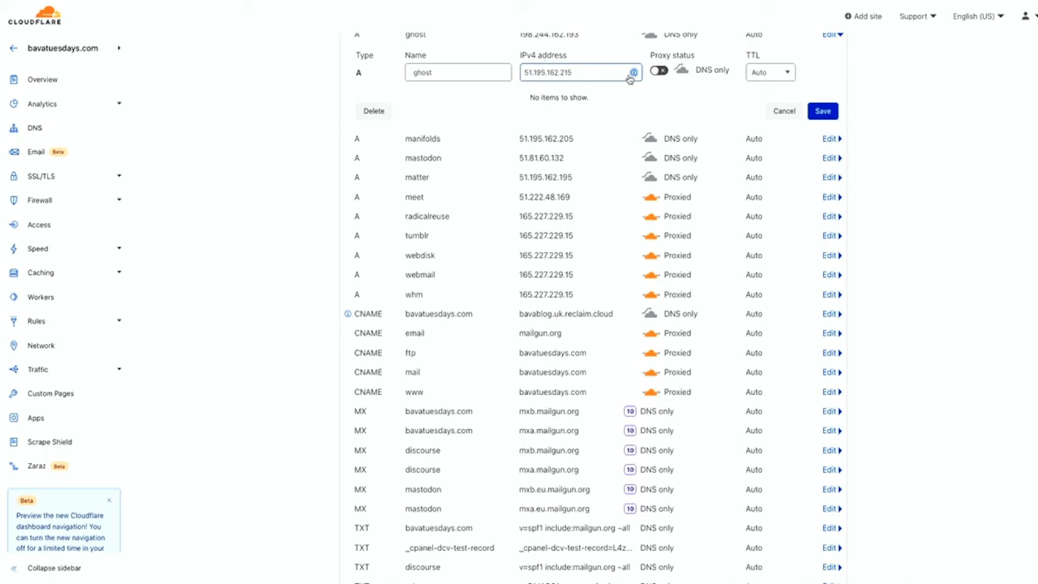
pyautogui.click(458, 72)
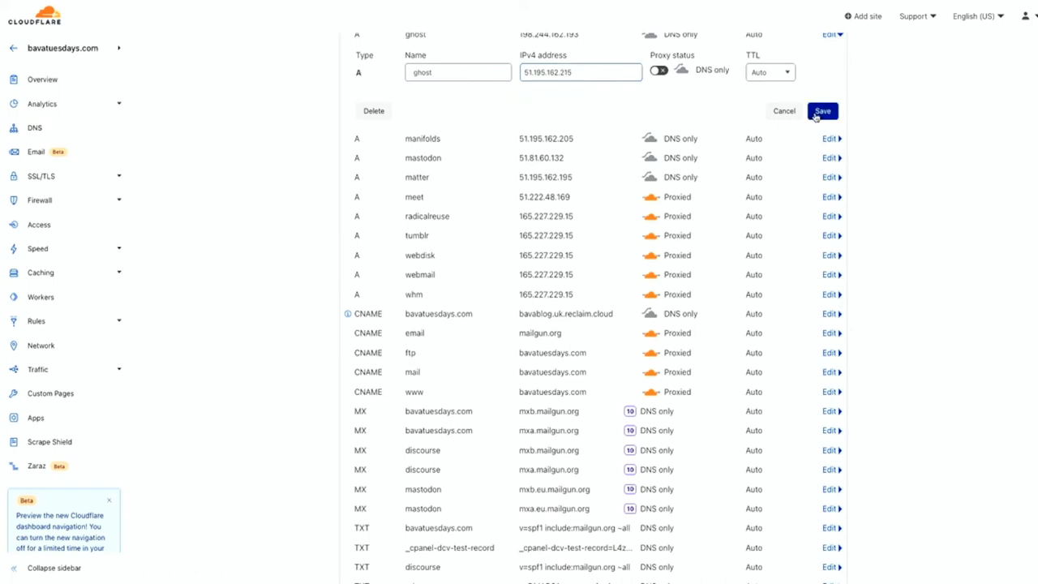
pyautogui.click(821, 111)
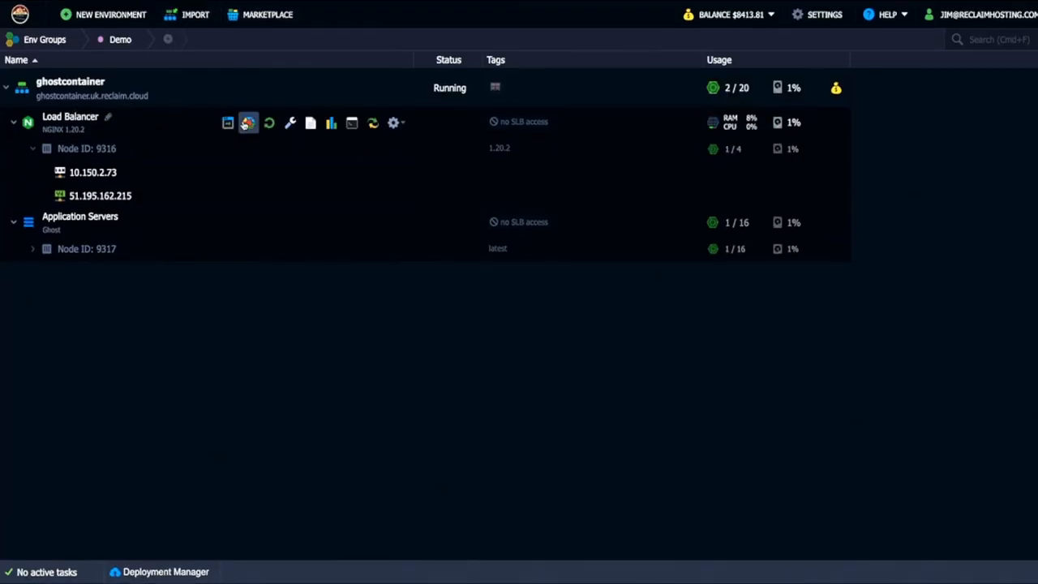
pyautogui.moveTo(248, 123)
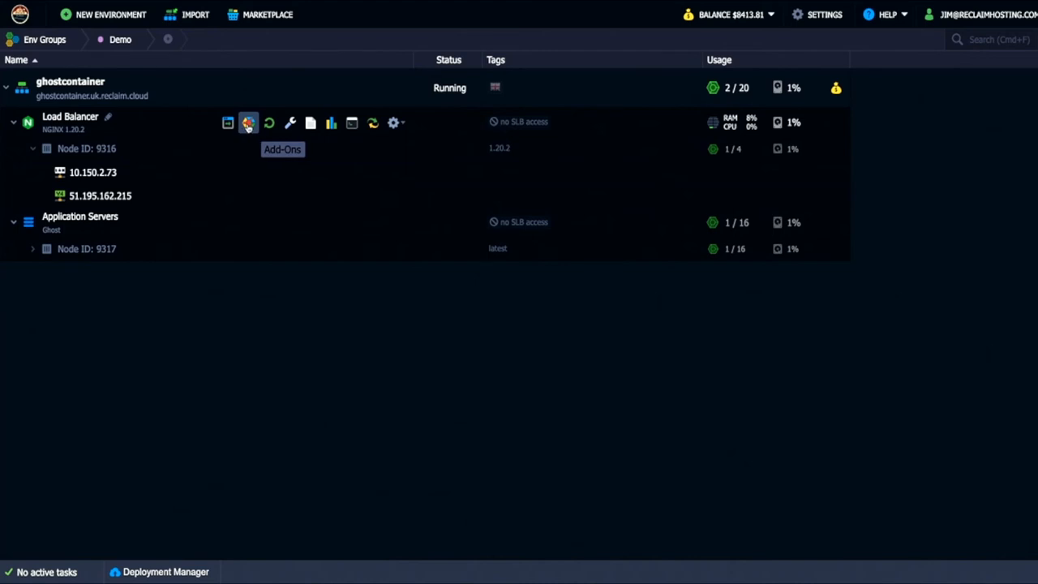
# Install the Let's Encrypt Free SSL add-on on the load balancer for ghost.bavatuesdays.com
pyautogui.click(249, 124)
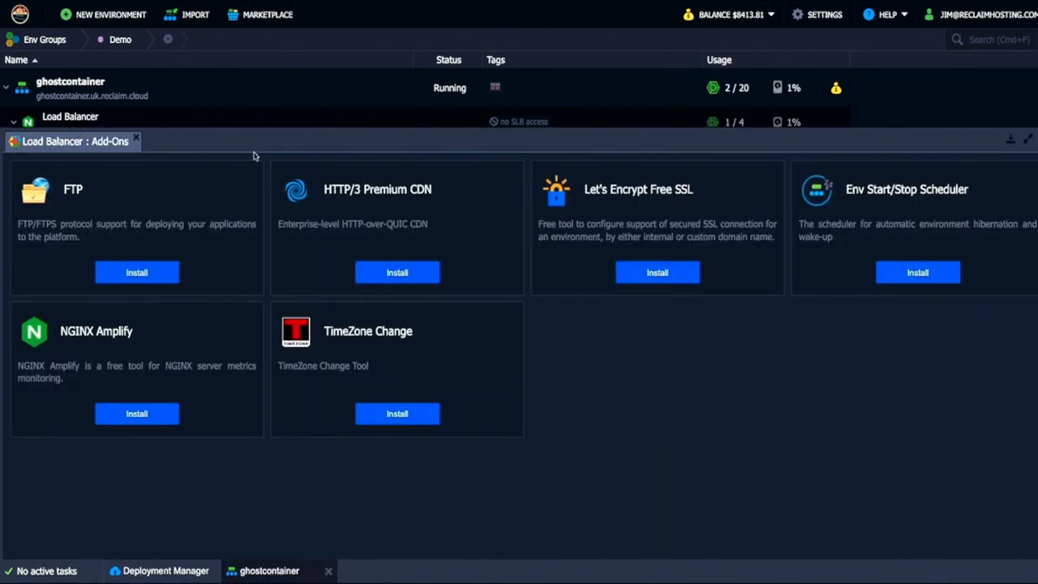
pyautogui.moveTo(657, 272)
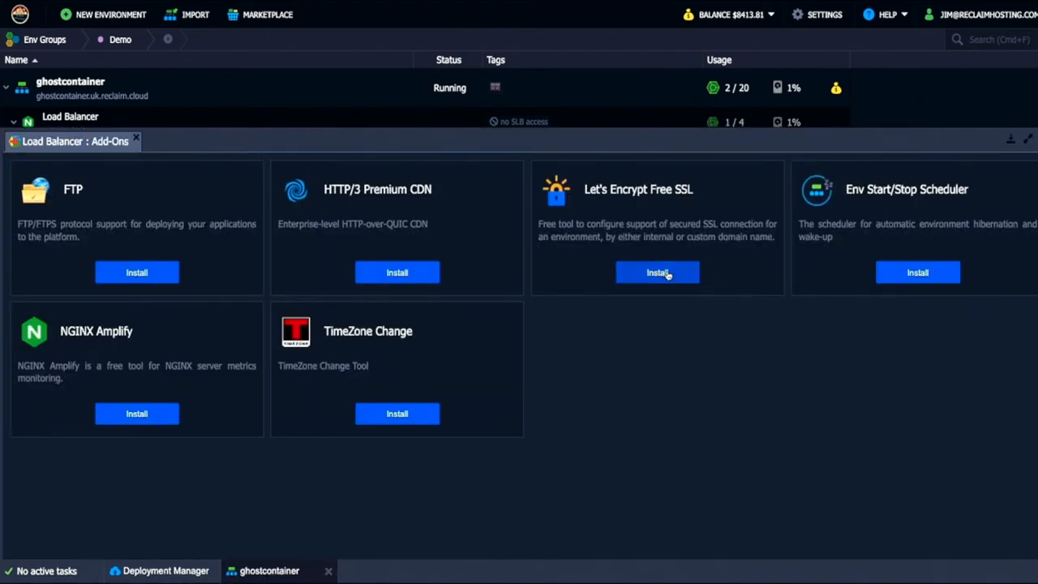
pyautogui.click(657, 273)
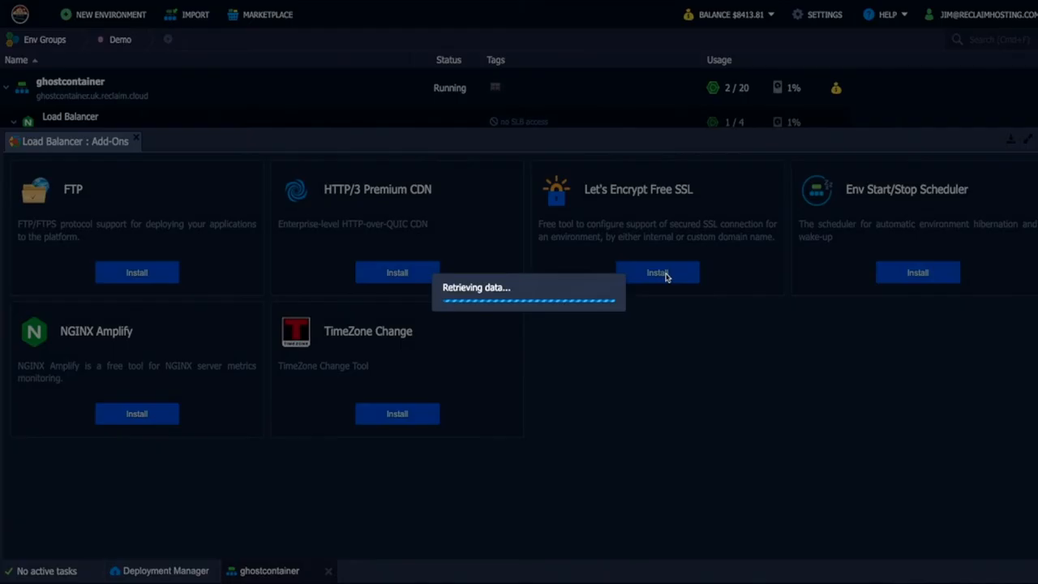
pyautogui.click(657, 272)
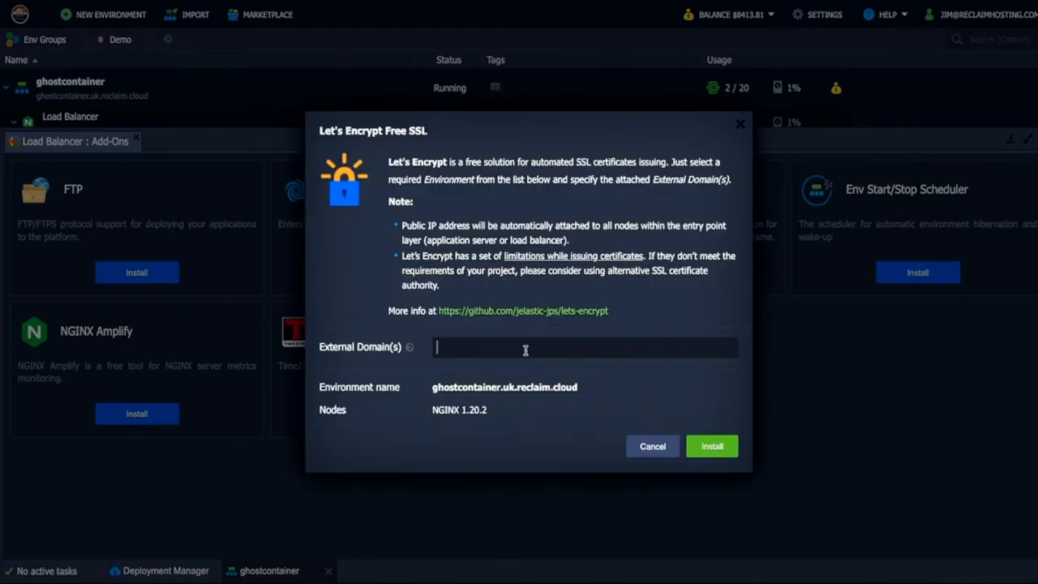
pyautogui.write('ghost.bavatuesdays.com')
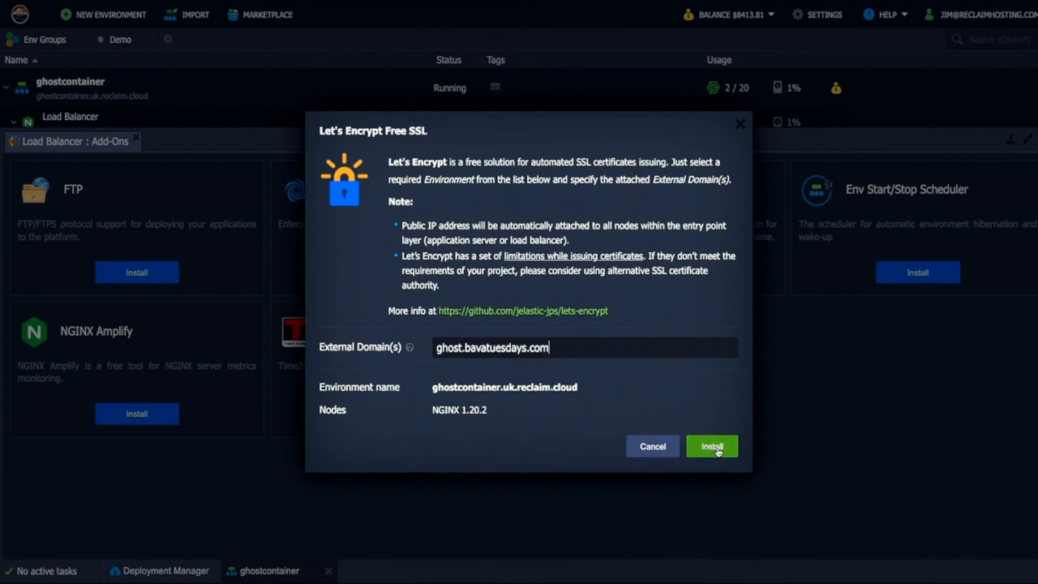
pyautogui.click(710, 446)
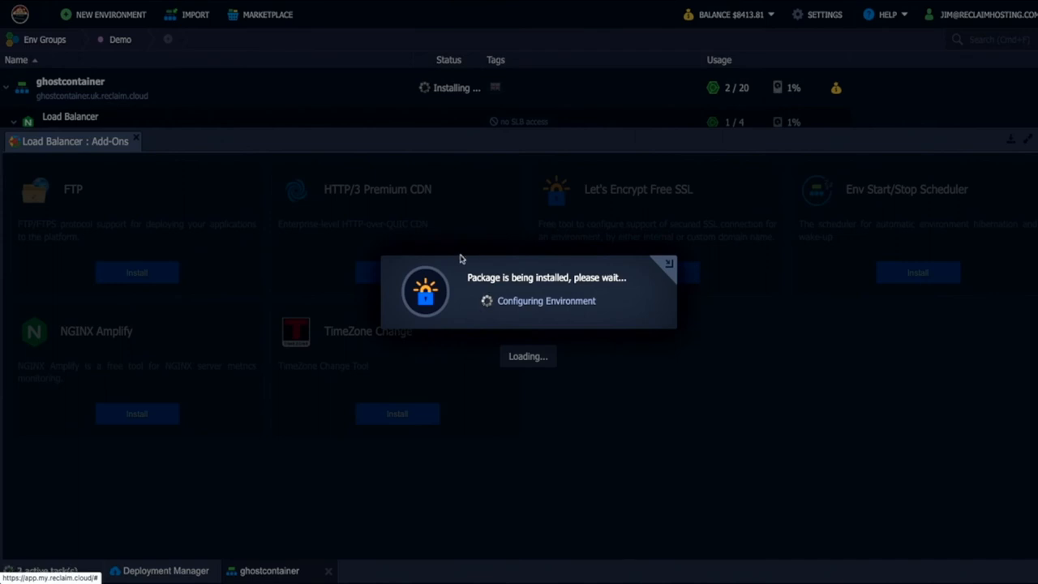
pyautogui.moveTo(387, 258)
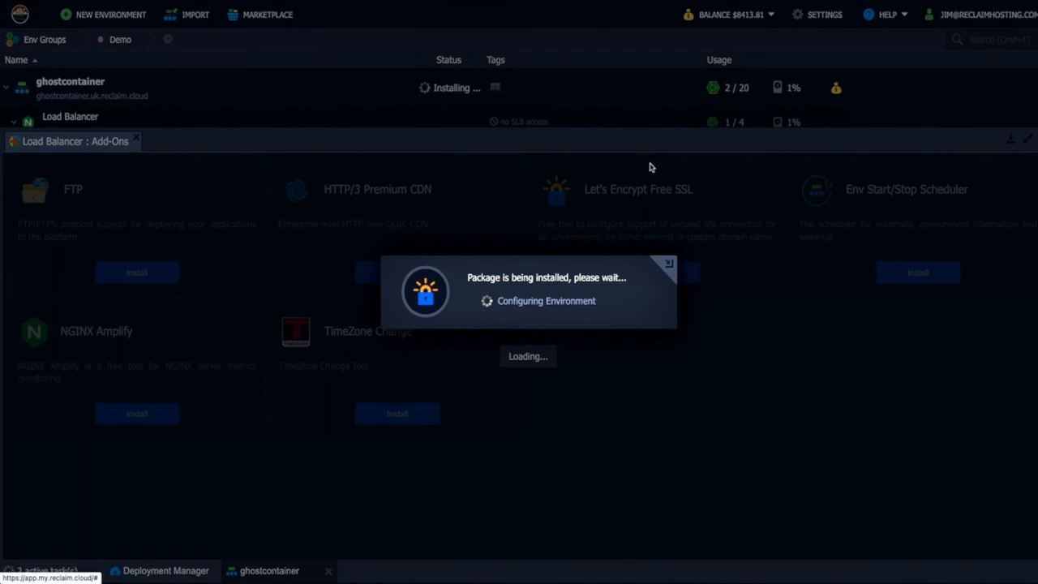
pyautogui.moveTo(214, 114)
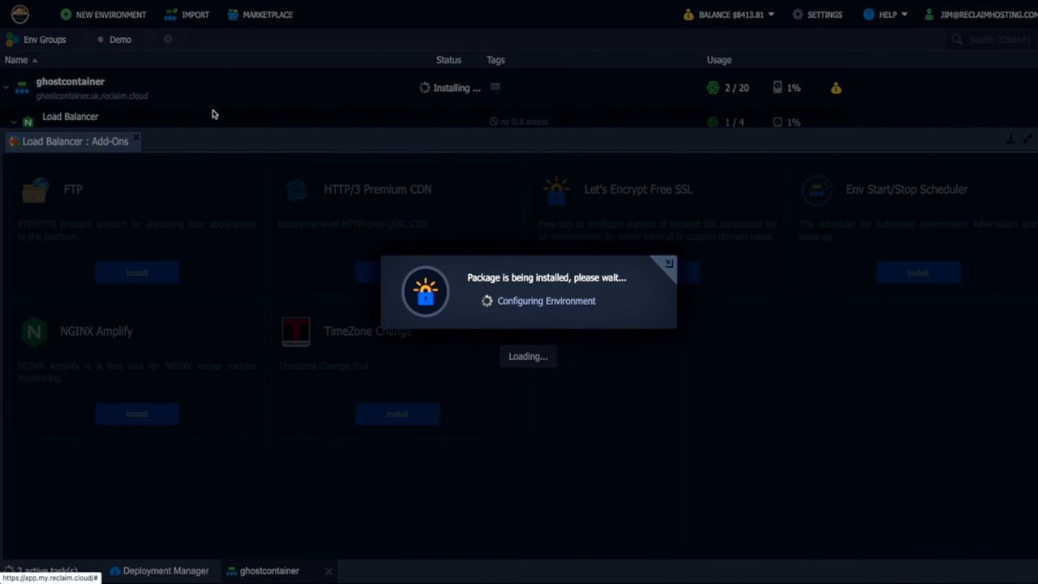
pyautogui.moveTo(227, 133)
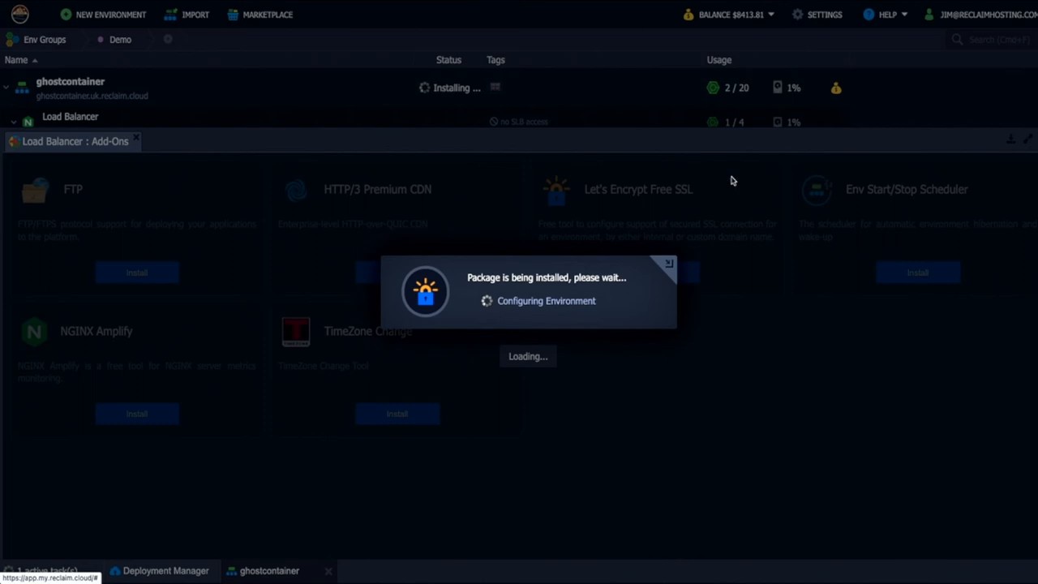
pyautogui.moveTo(1009, 143)
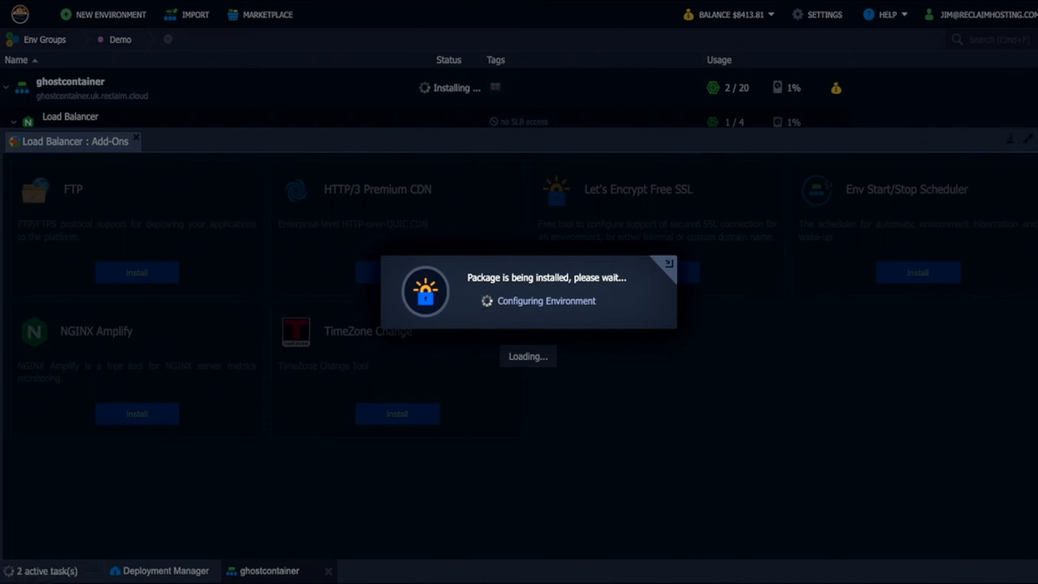
pyautogui.moveTo(318, 137)
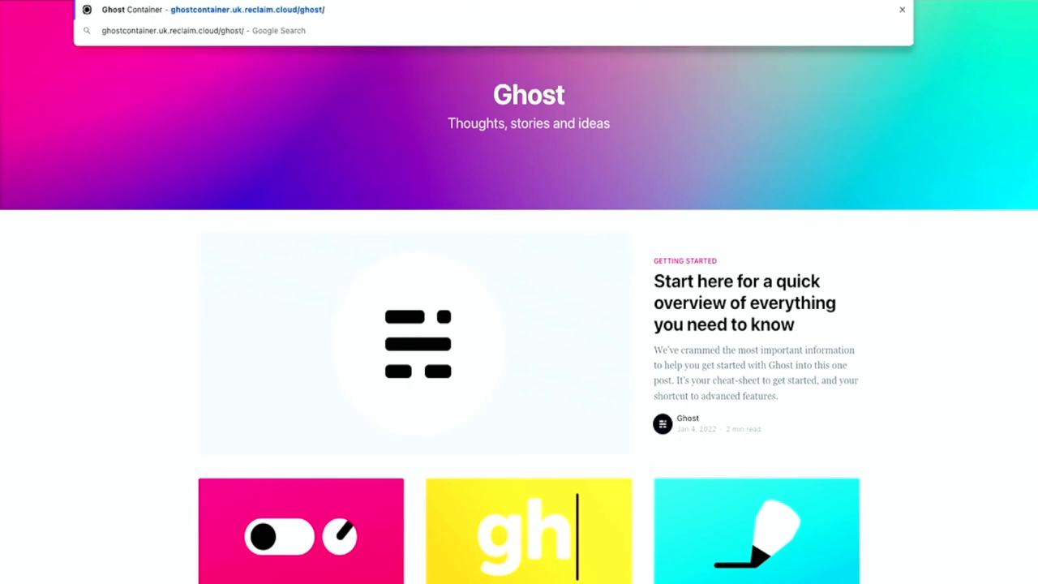
# Visit the Ghost admin setup page at ghostcontainer.uk.reclaim.cloud/ghost, then return to the dashboard
pyautogui.click(902, 10)
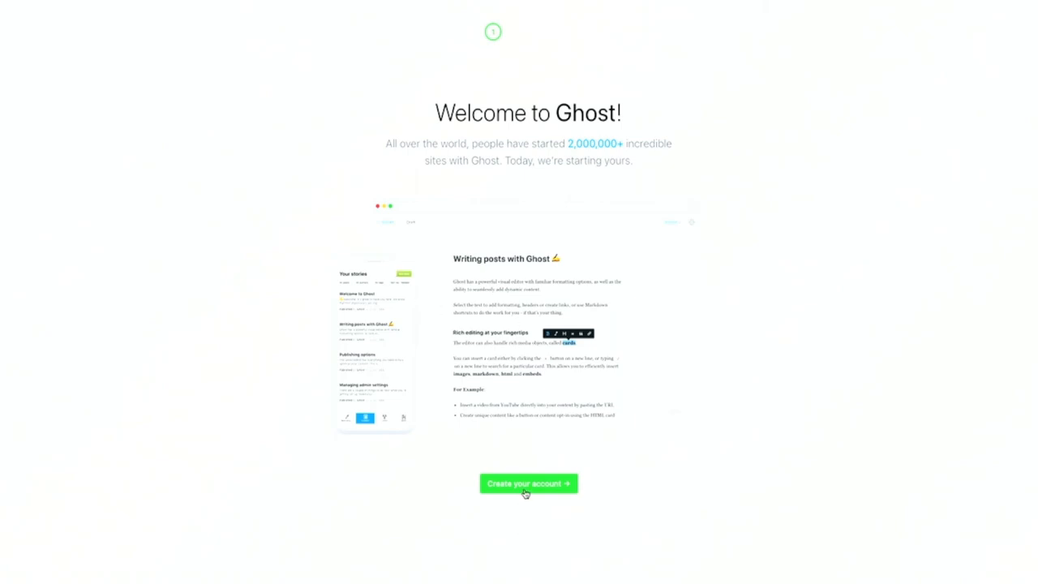
pyautogui.moveTo(498, 461)
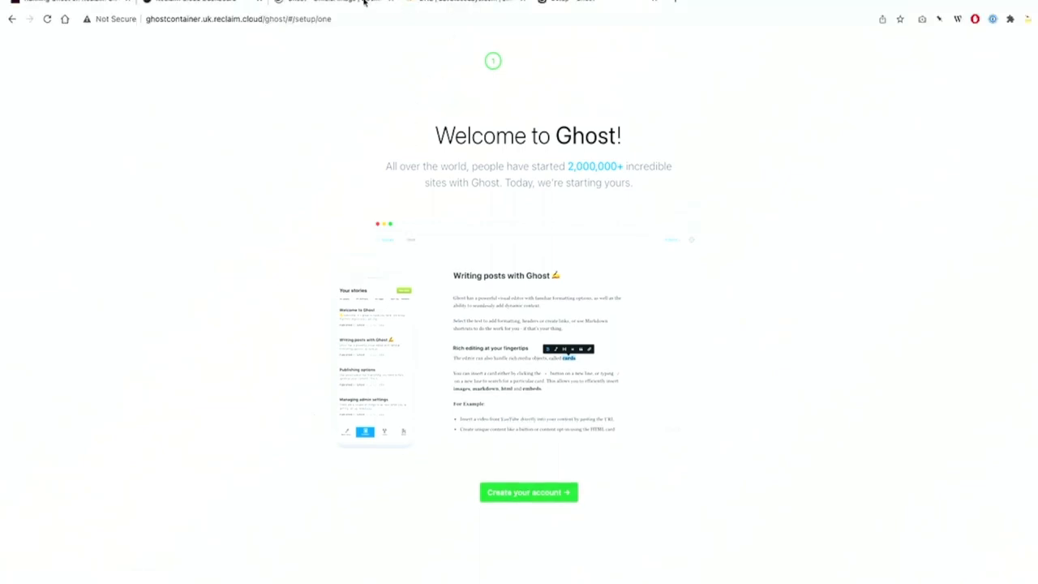
pyautogui.click(187, 2)
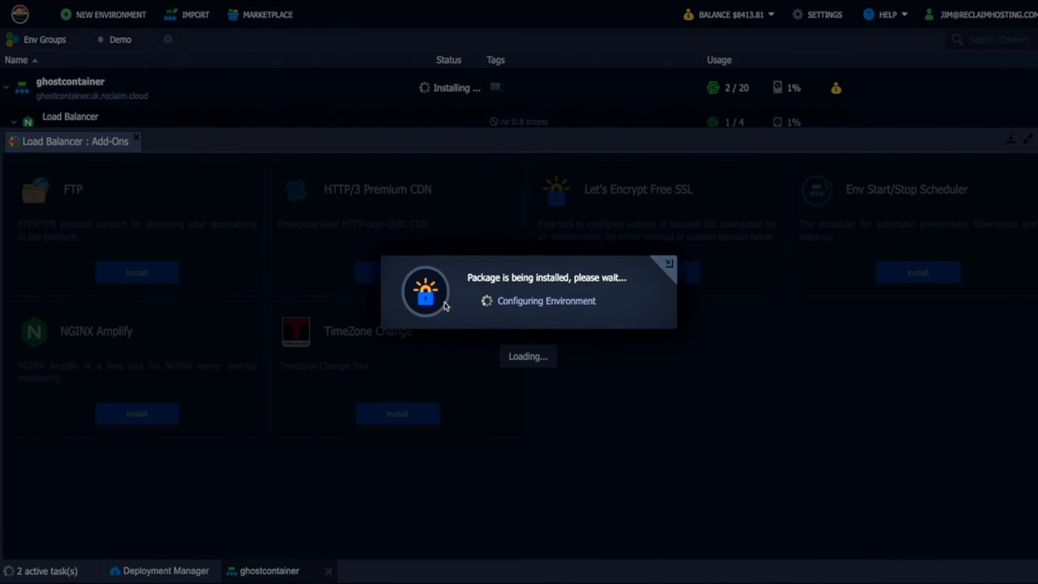
pyautogui.moveTo(499, 288)
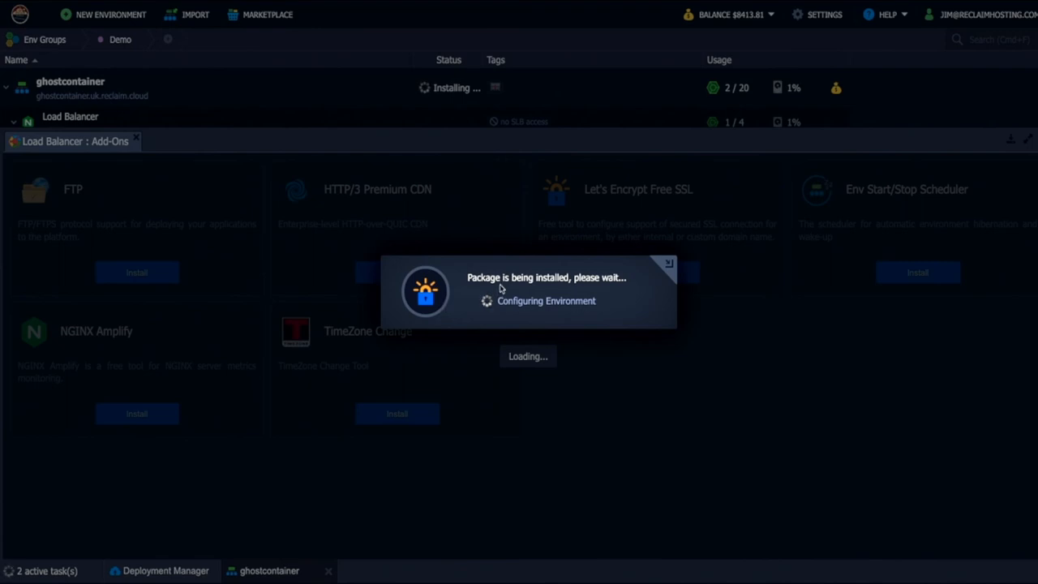
pyautogui.moveTo(924, 180)
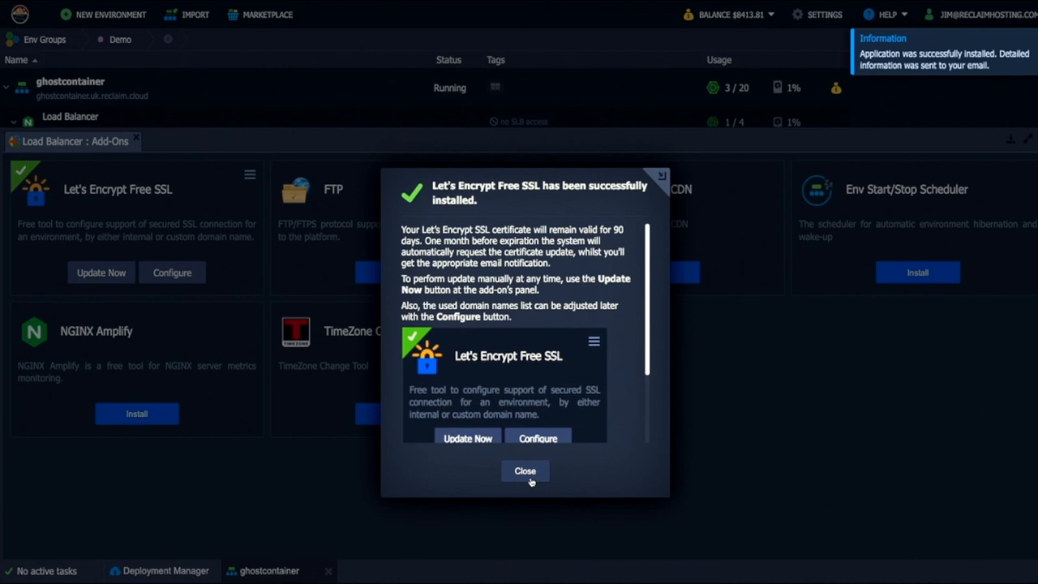
# Dismiss the SSL success notice and close the Load Balancer Add-Ons panel
pyautogui.click(525, 470)
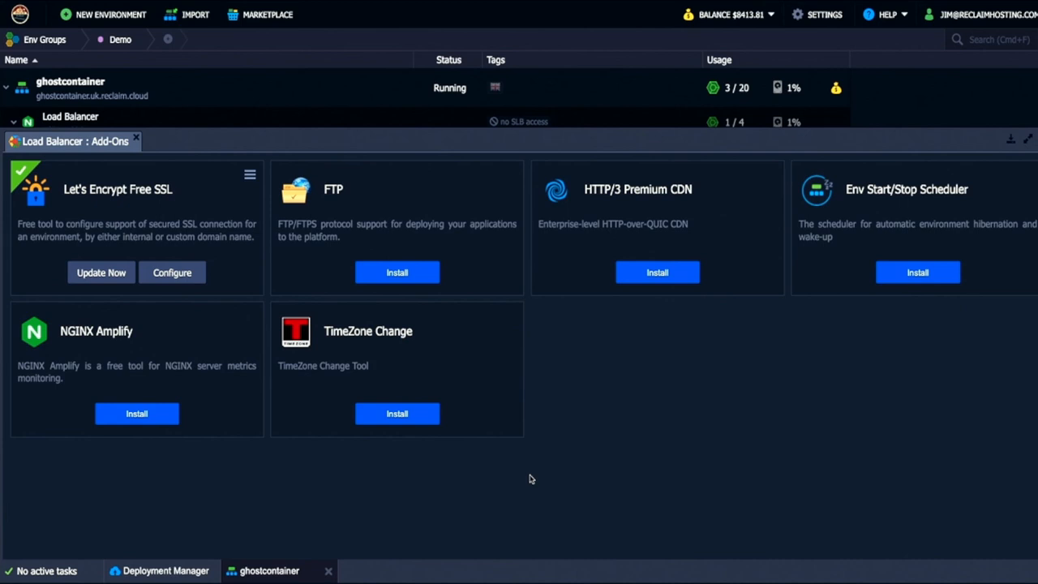
pyautogui.moveTo(113, 250)
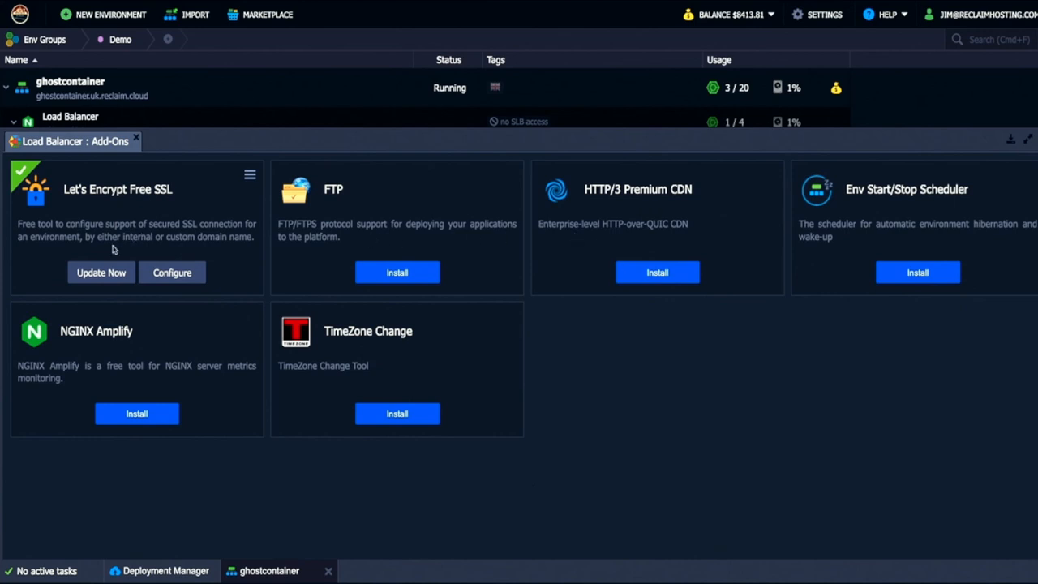
pyautogui.moveTo(1032, 151)
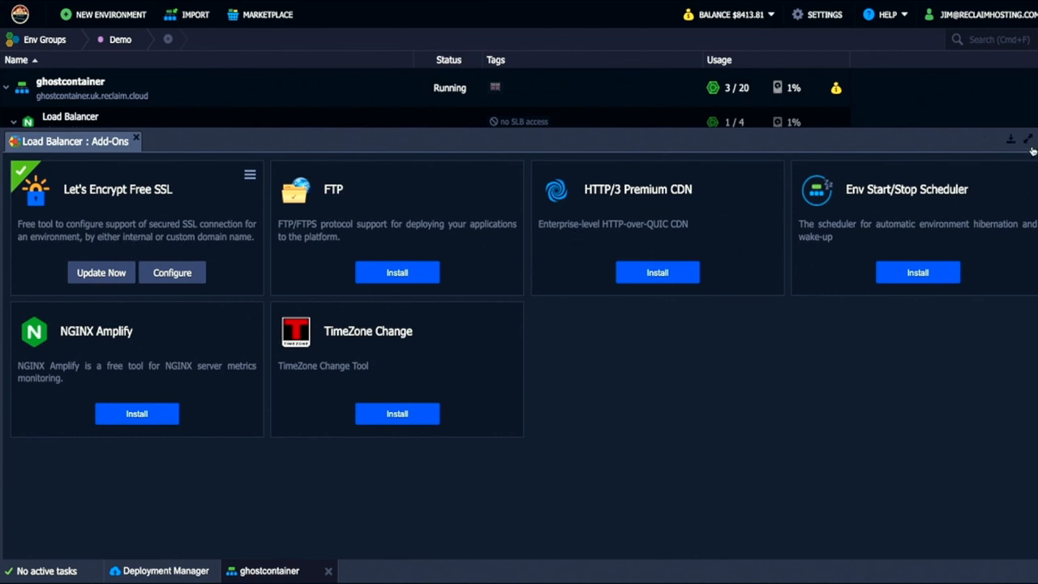
pyautogui.moveTo(1012, 144)
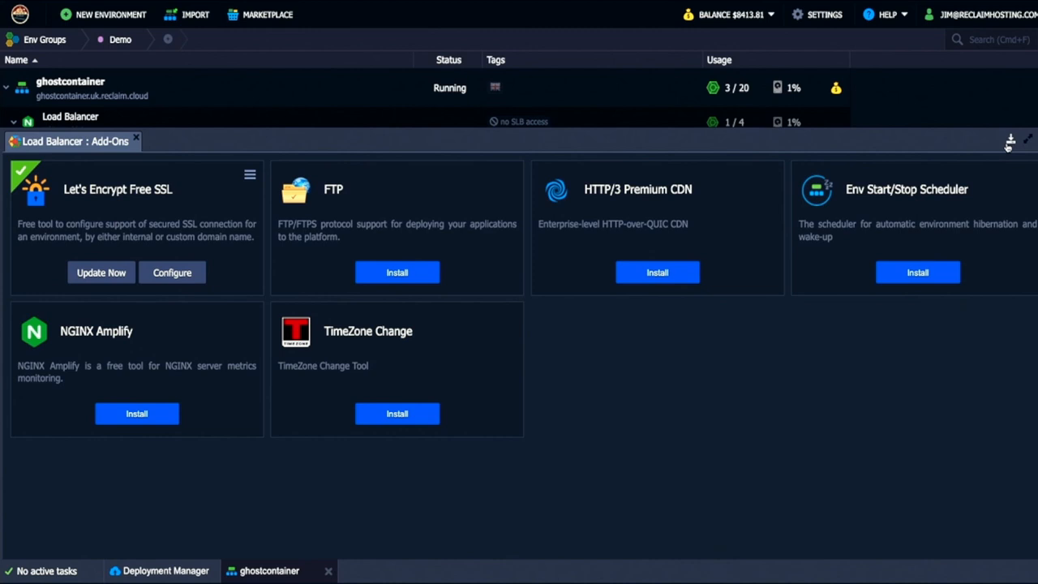
pyautogui.click(136, 139)
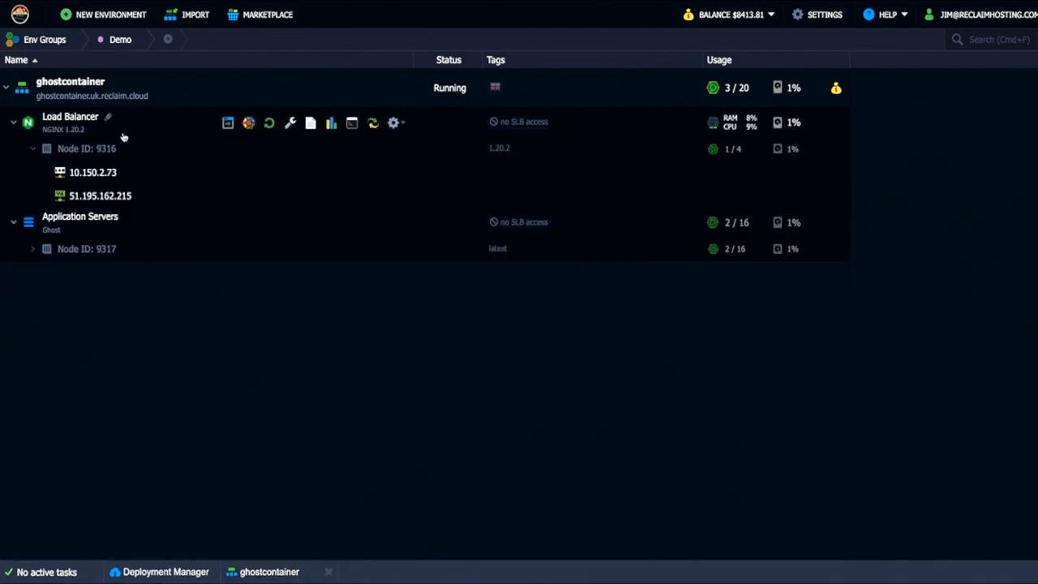
pyautogui.moveTo(228, 123)
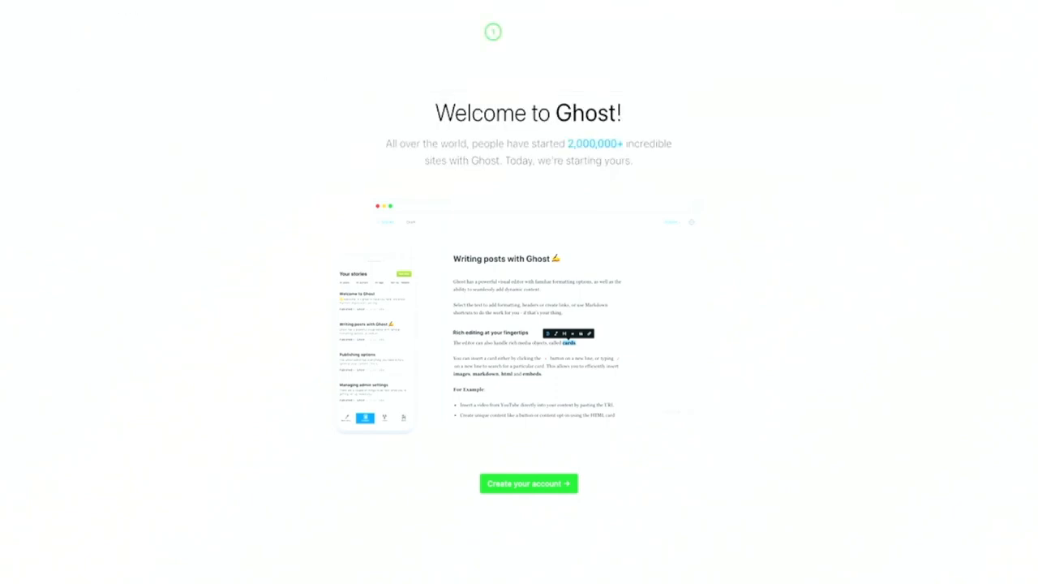
# Load the Ghost site's default homepage showing 'Thoughts, stories and ideas'
pyautogui.click(529, 484)
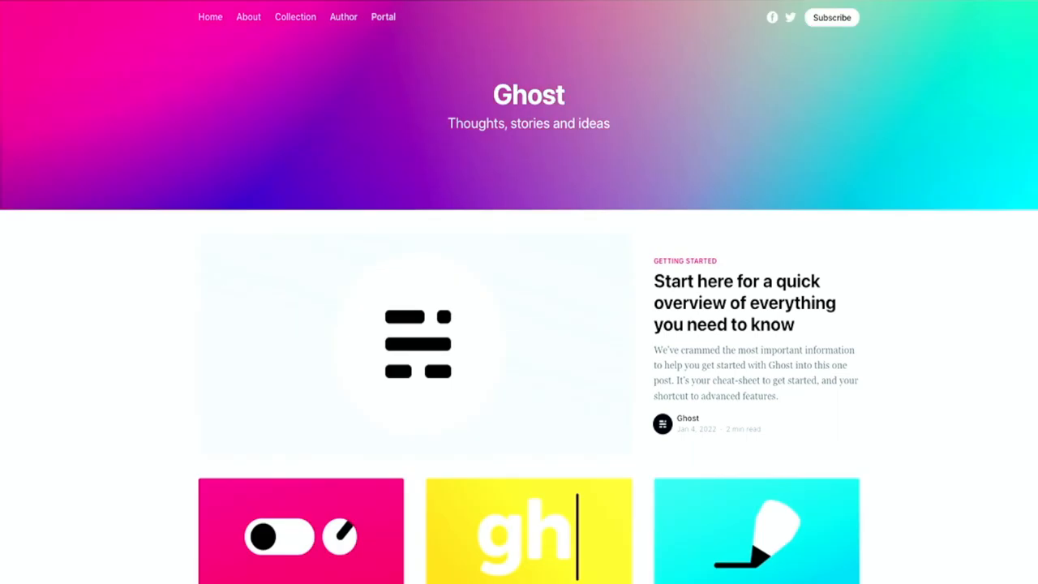
pyautogui.moveTo(170, 38)
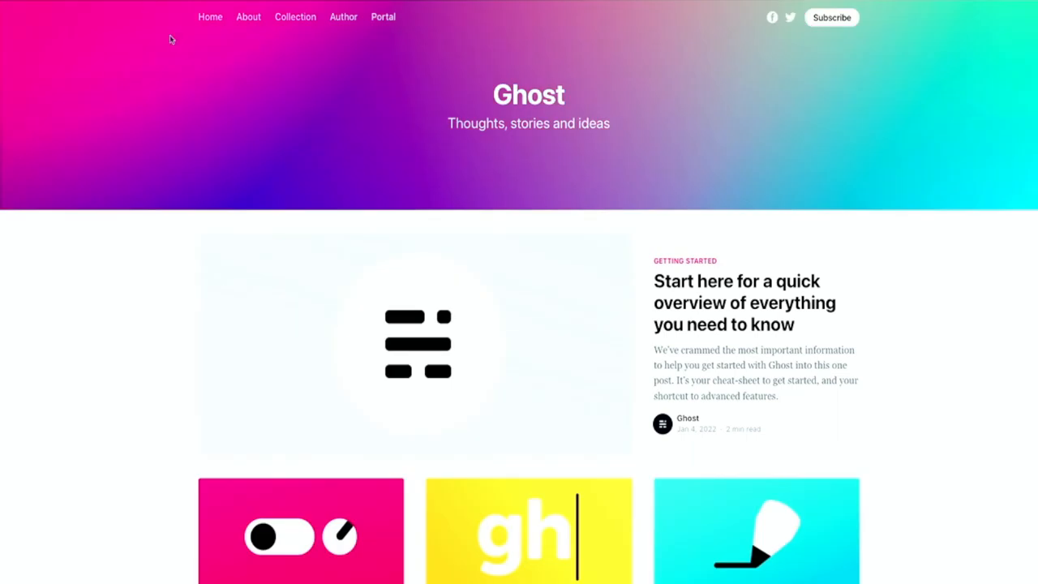